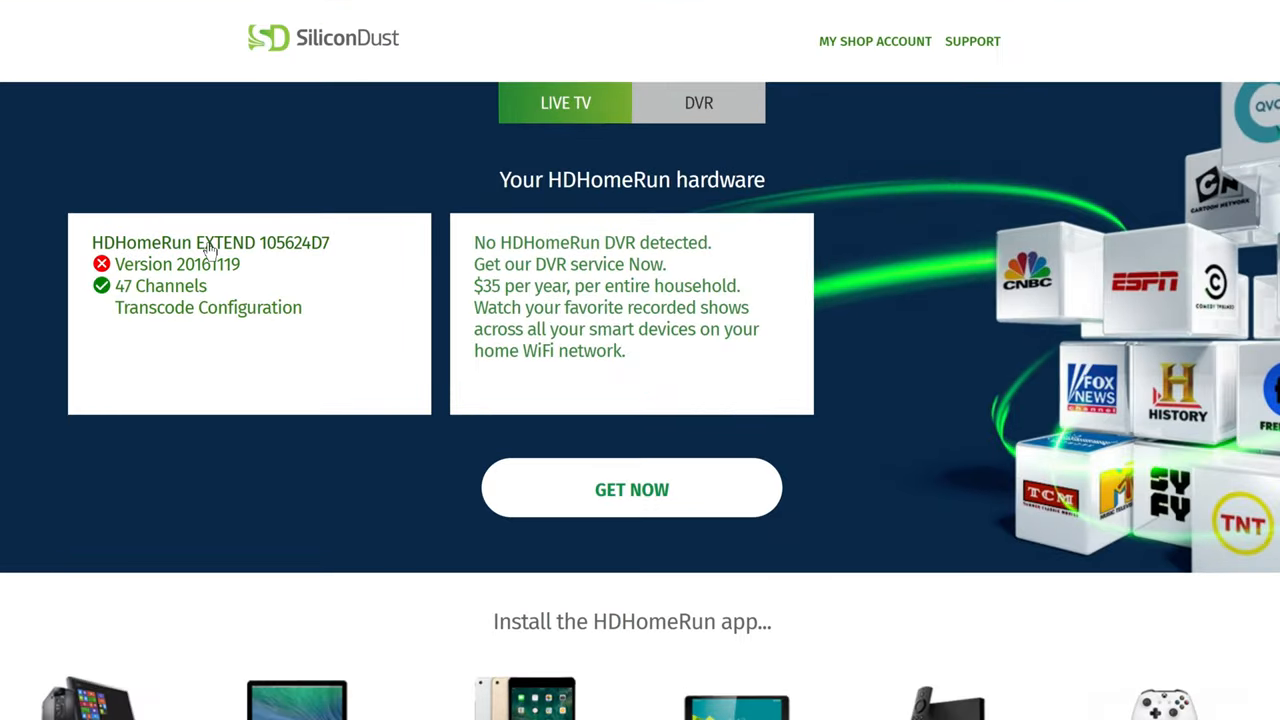
{"action": "mouse_move", "coordinate": [513, 240]}
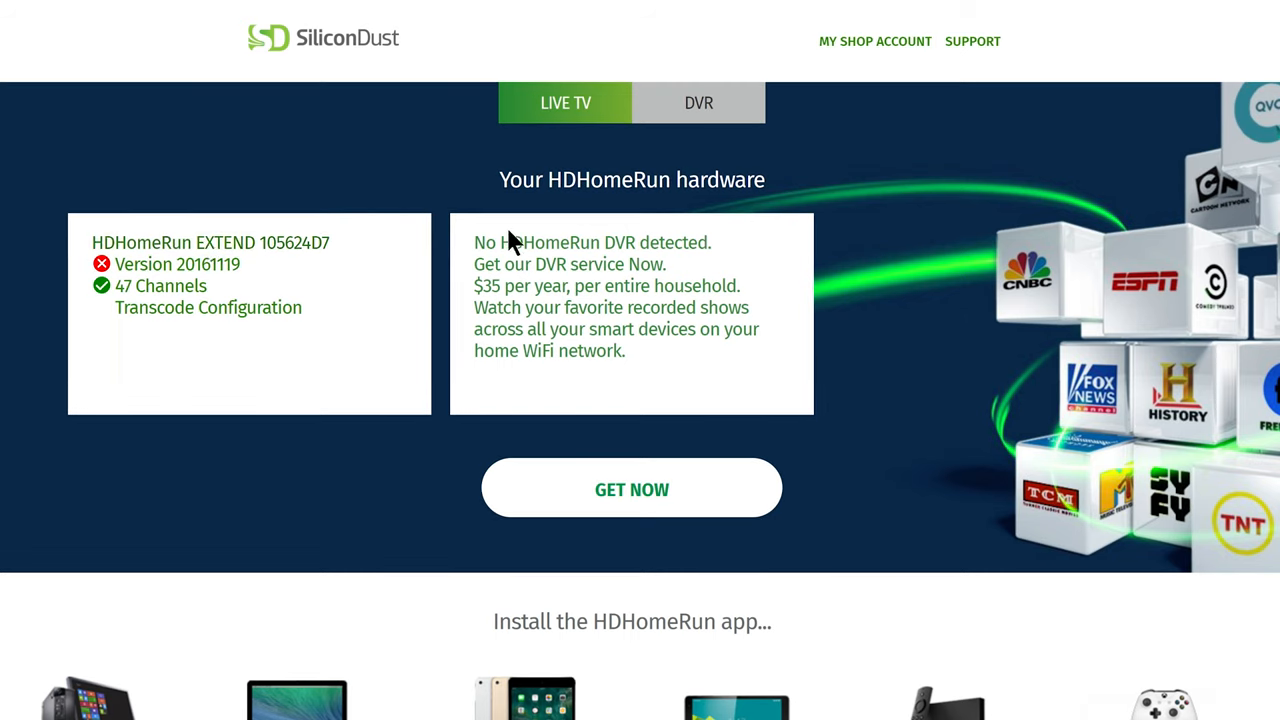
{"action": "mouse_move", "coordinate": [365, 247]}
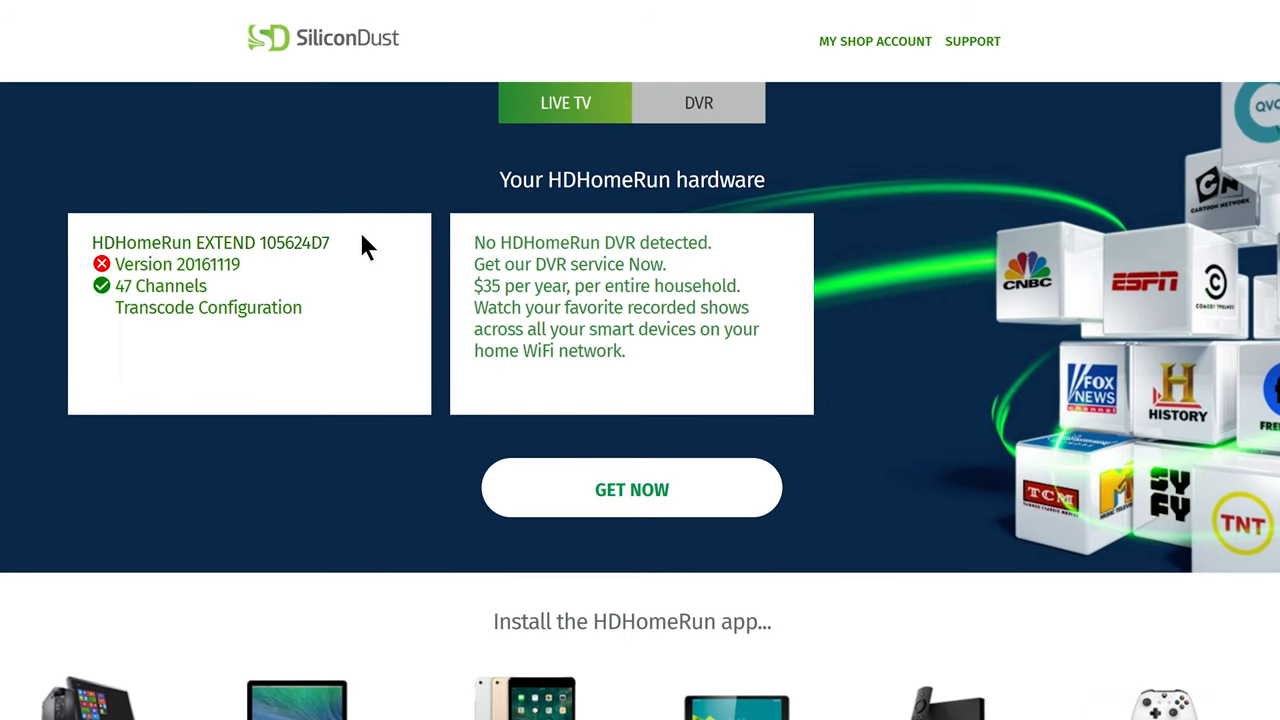
{"action": "mouse_move", "coordinate": [155, 252]}
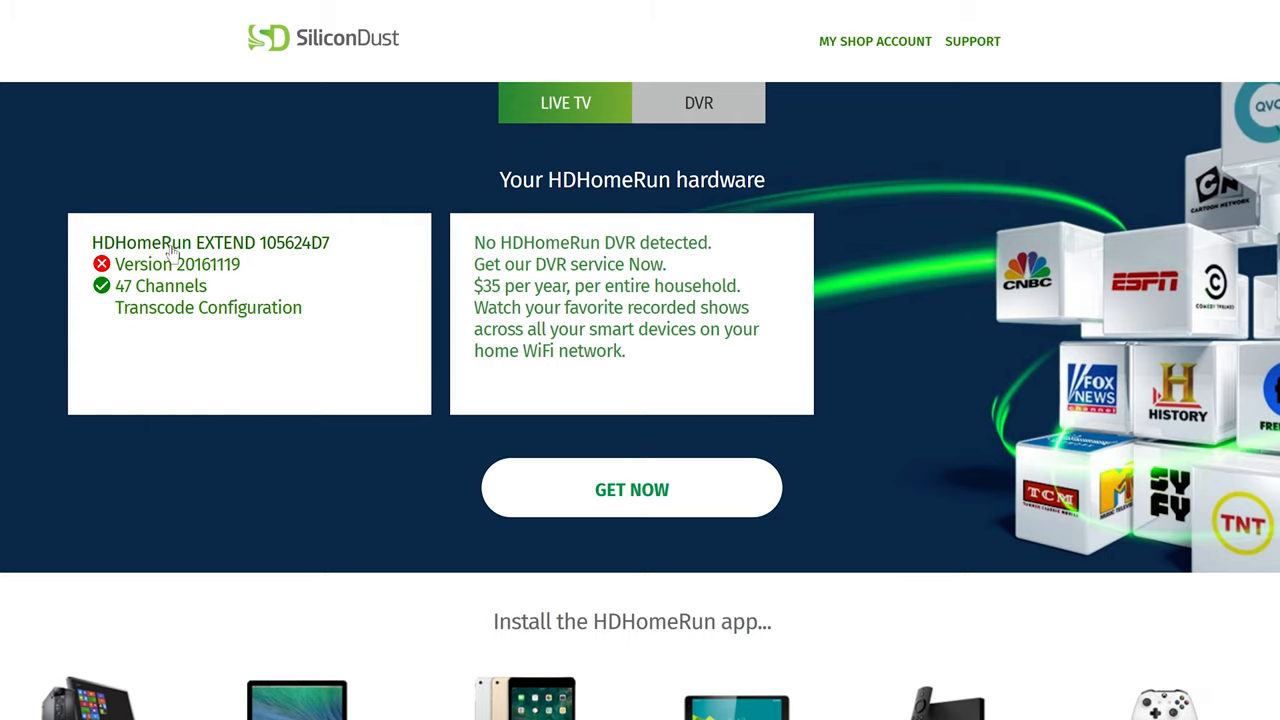
Scroll the My HDHomeRun page down to the 'Install the HDHomeRun app' platform download options
{"action": "scroll", "scroll_direction": "down", "scroll_amount": 3}
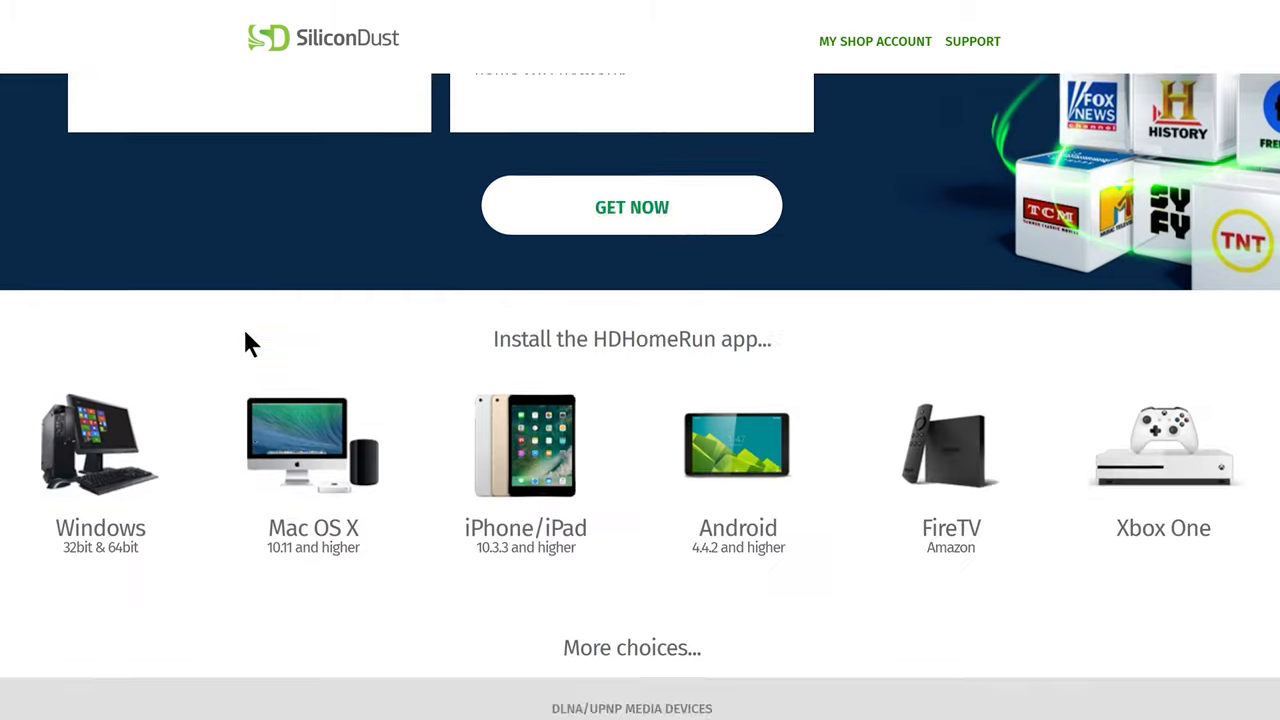
{"action": "scroll", "scroll_direction": "down", "scroll_amount": 3}
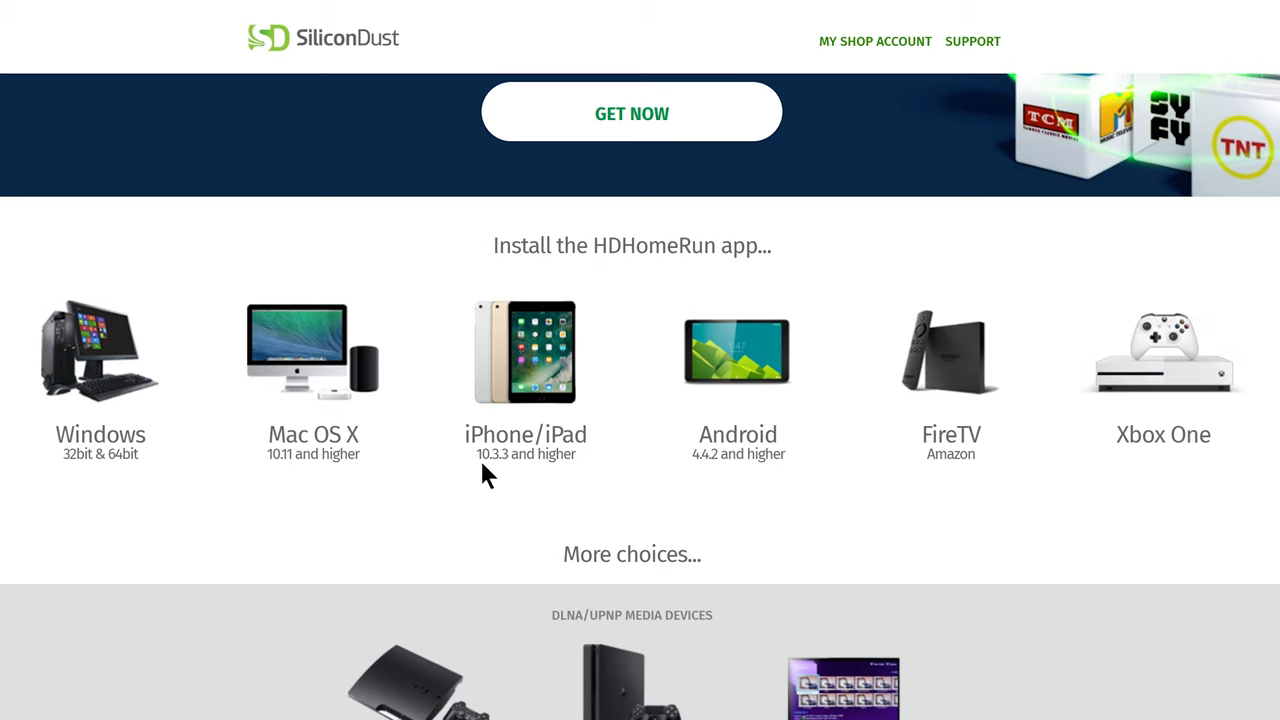
{"action": "mouse_move", "coordinate": [112, 430]}
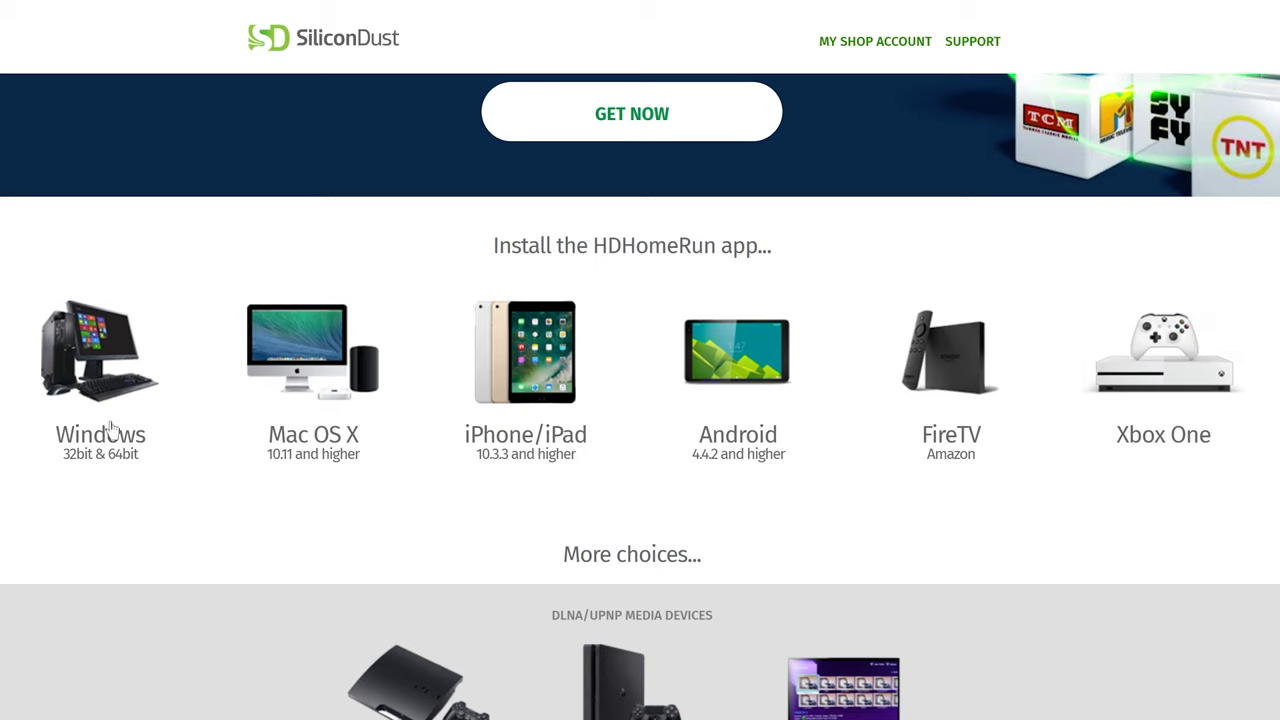
{"action": "mouse_move", "coordinate": [405, 578]}
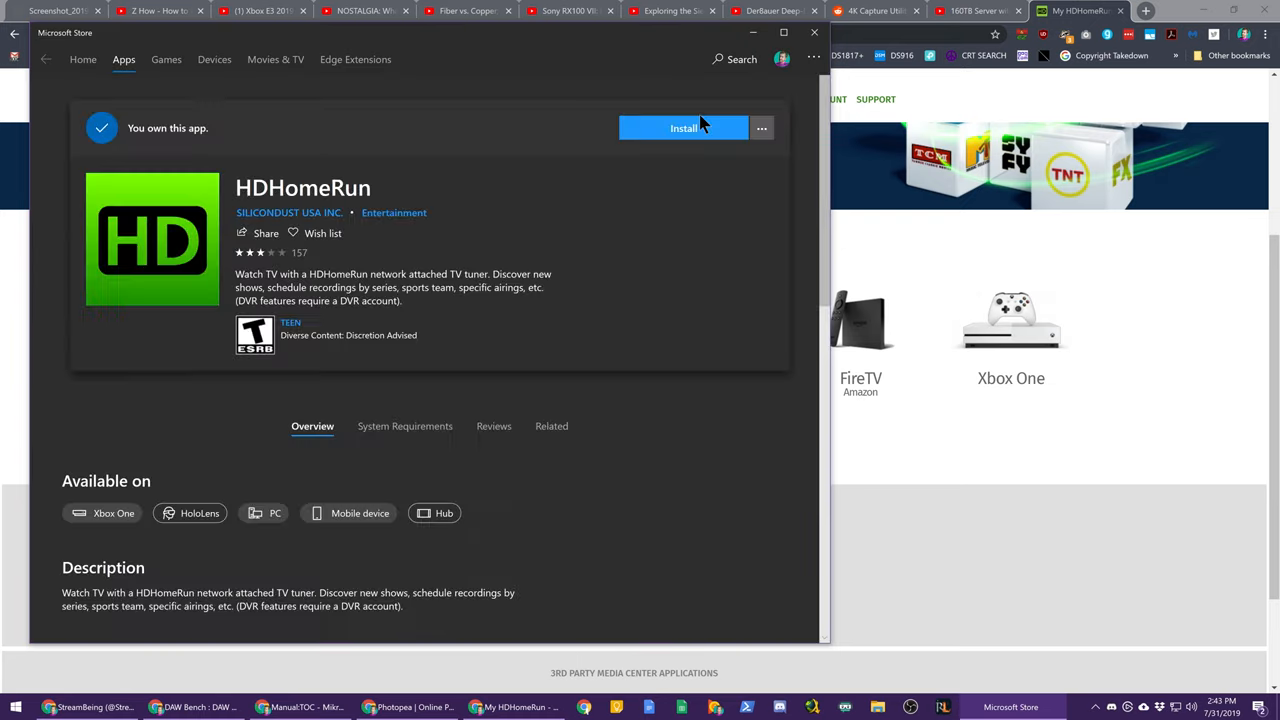
Install the HDHomeRun app from its Microsoft Store page and launch it
{"action": "left_click", "coordinate": [683, 128]}
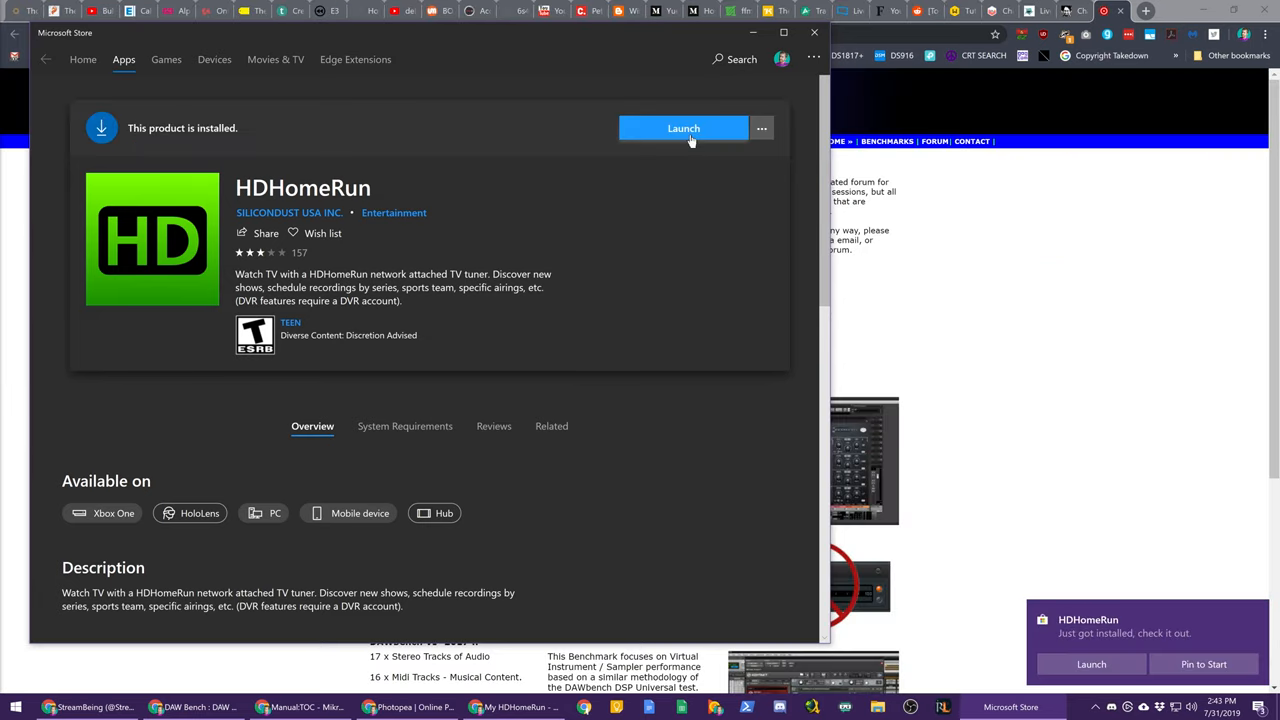
{"action": "left_click", "coordinate": [683, 128]}
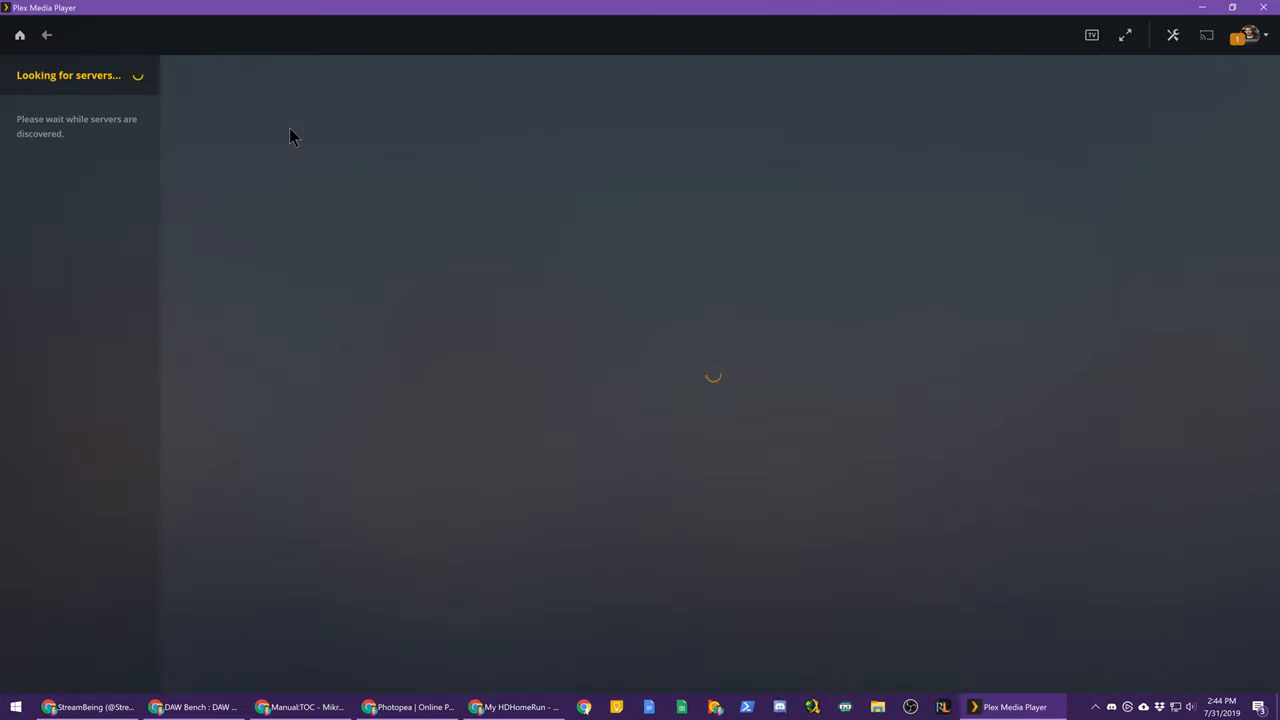
{"action": "mouse_move", "coordinate": [283, 138]}
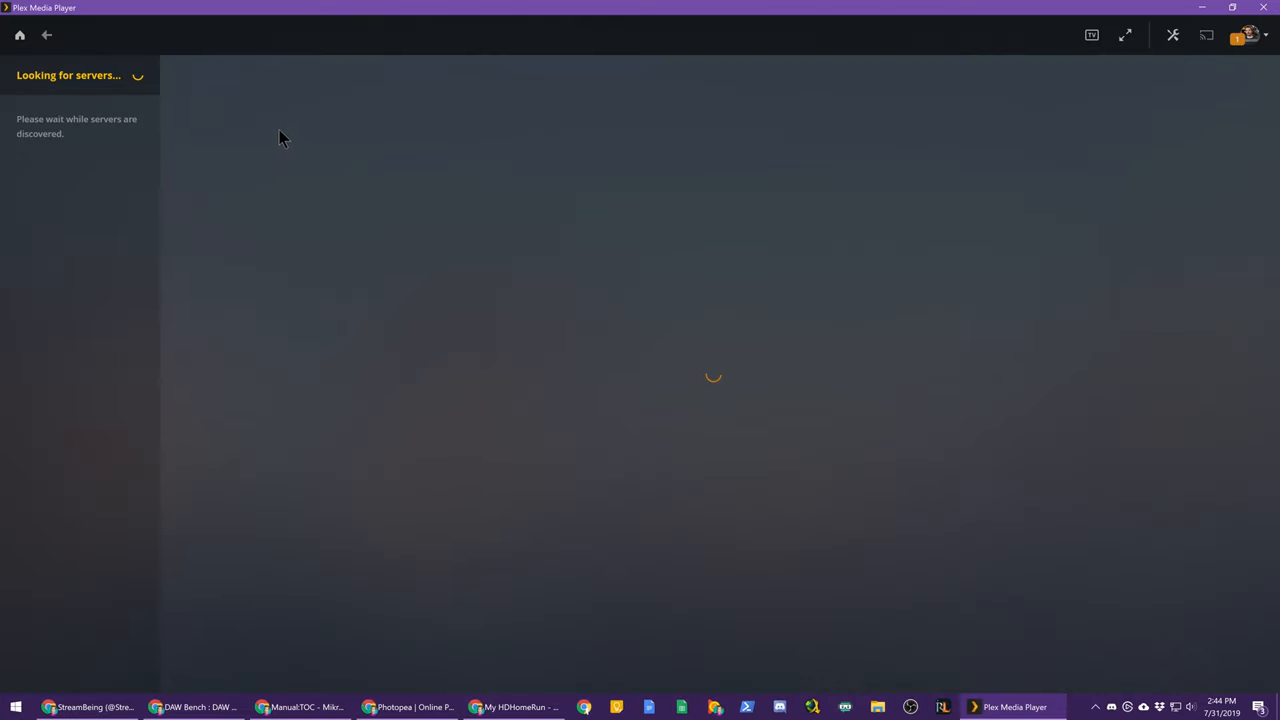
{"action": "mouse_move", "coordinate": [252, 143]}
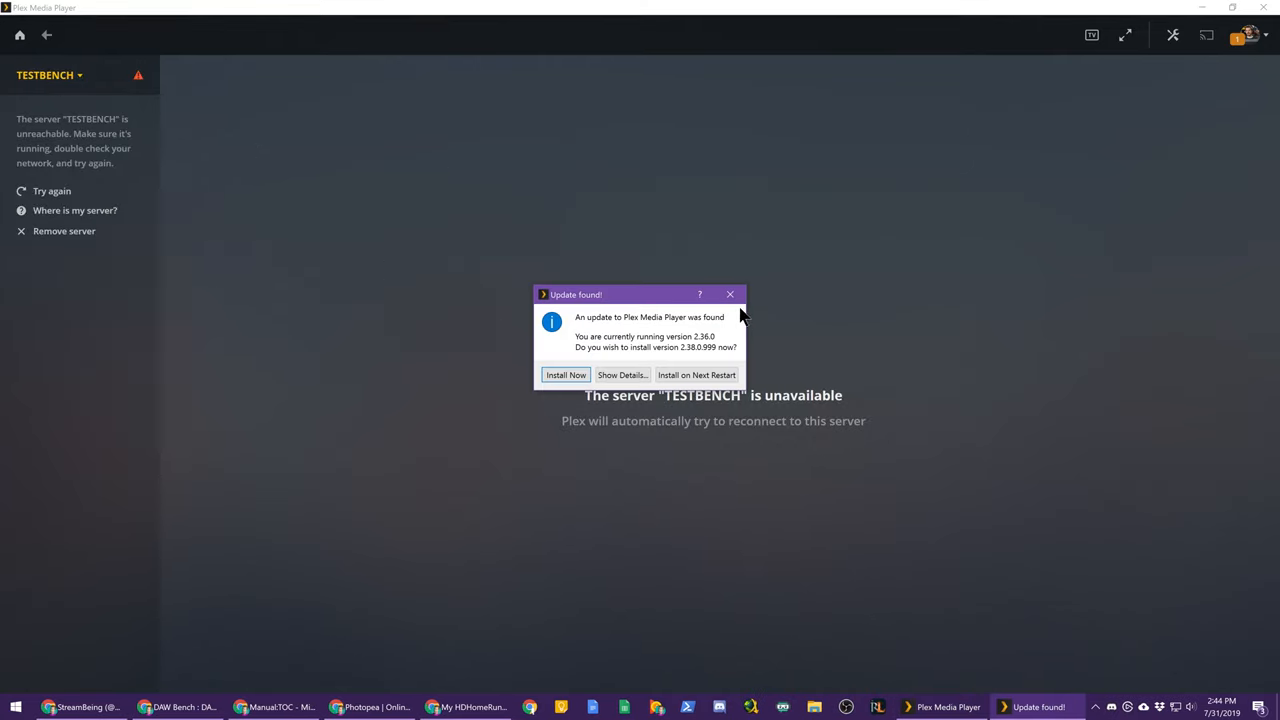
Dismiss the 'Update found!' prompt and open the TESTBENCH server dropdown list
{"action": "left_click", "coordinate": [730, 294]}
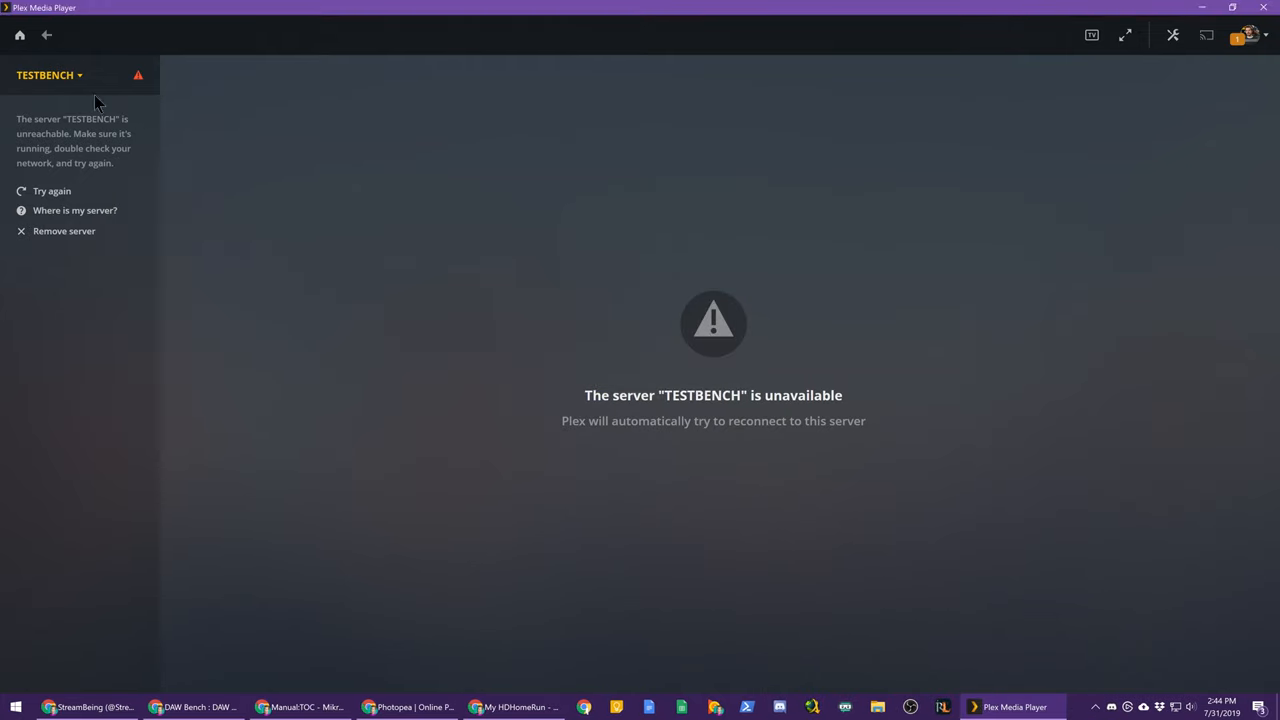
{"action": "left_click", "coordinate": [49, 75]}
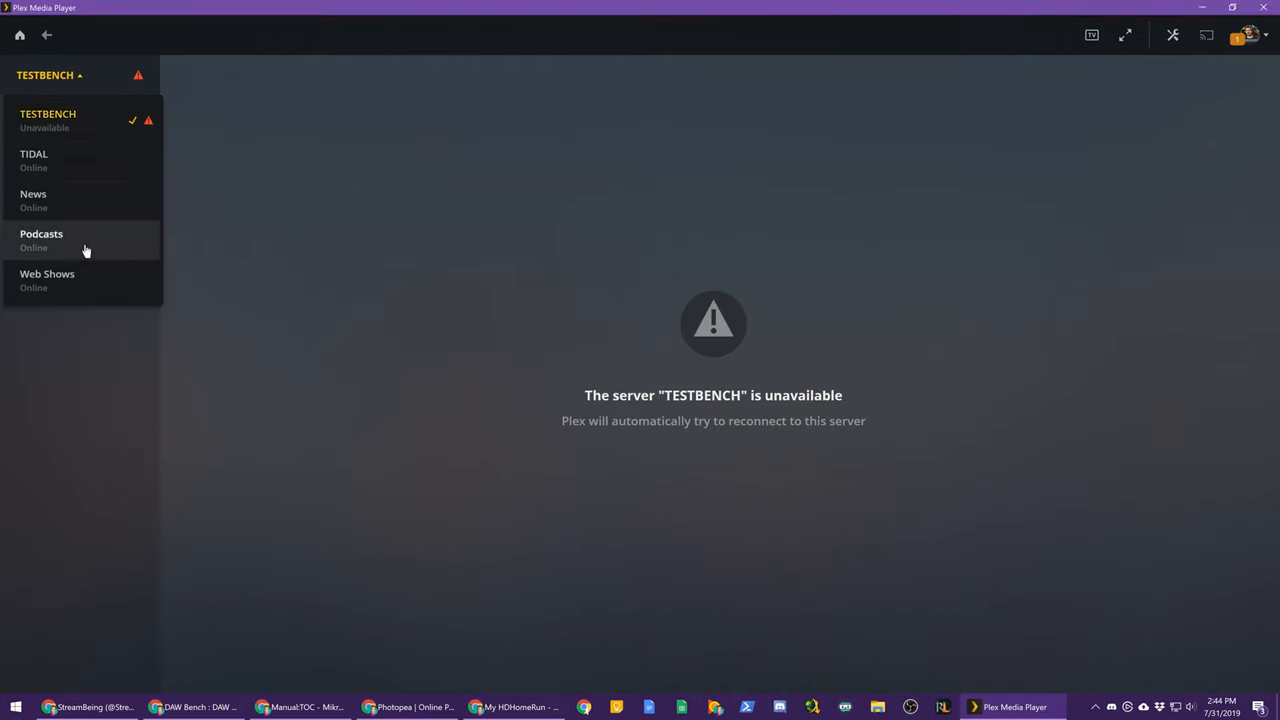
{"action": "mouse_move", "coordinate": [92, 234]}
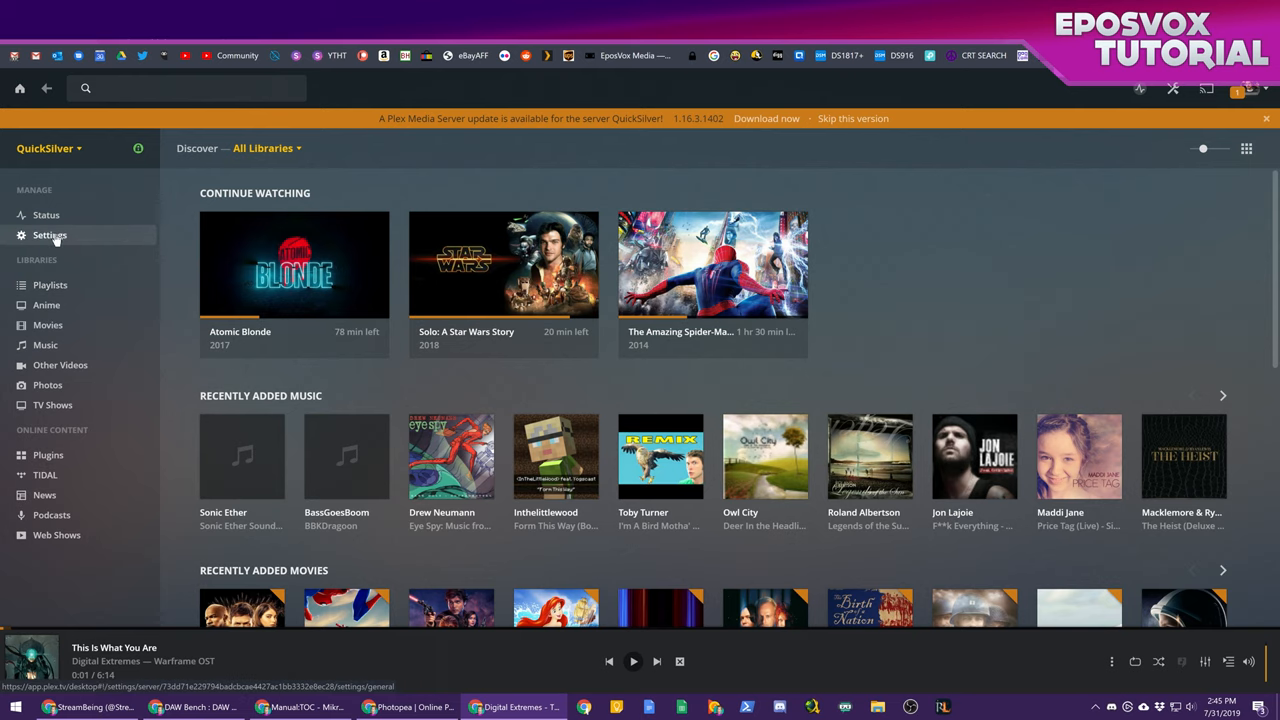
Go to Settings > Live TV & DVR and start Set Up Plex DVR
{"action": "left_click", "coordinate": [49, 234]}
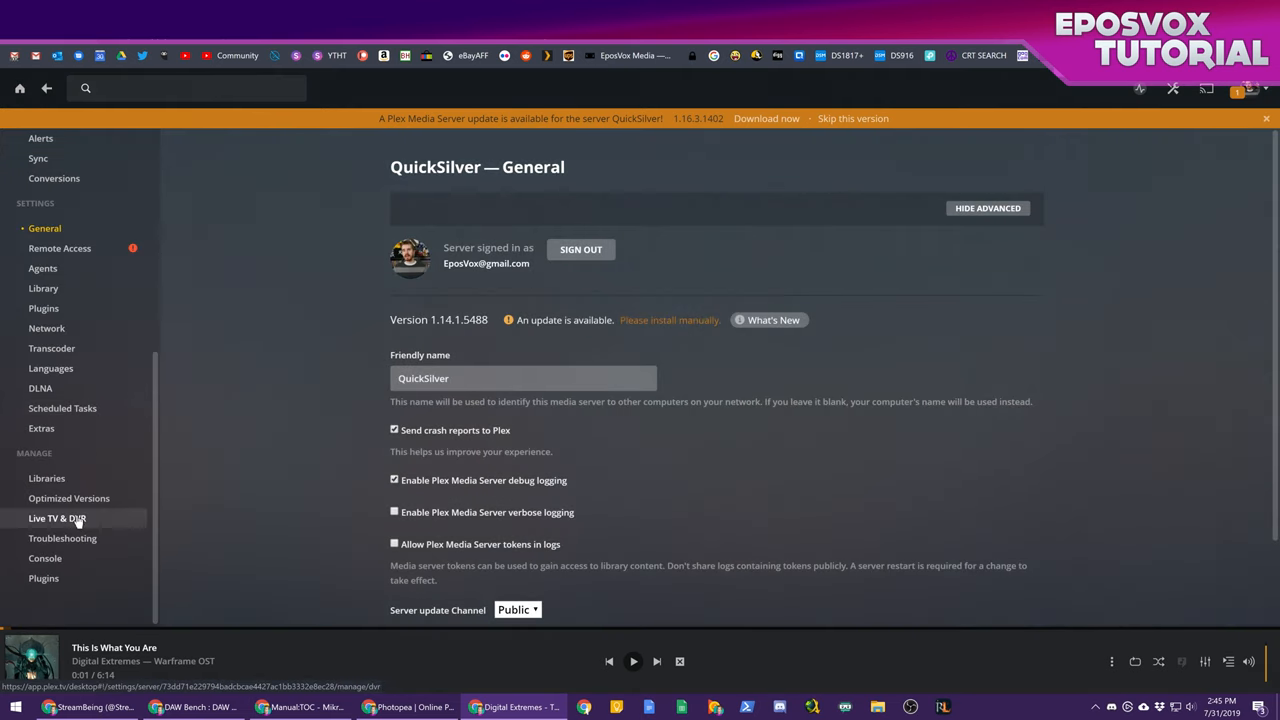
{"action": "left_click", "coordinate": [57, 518]}
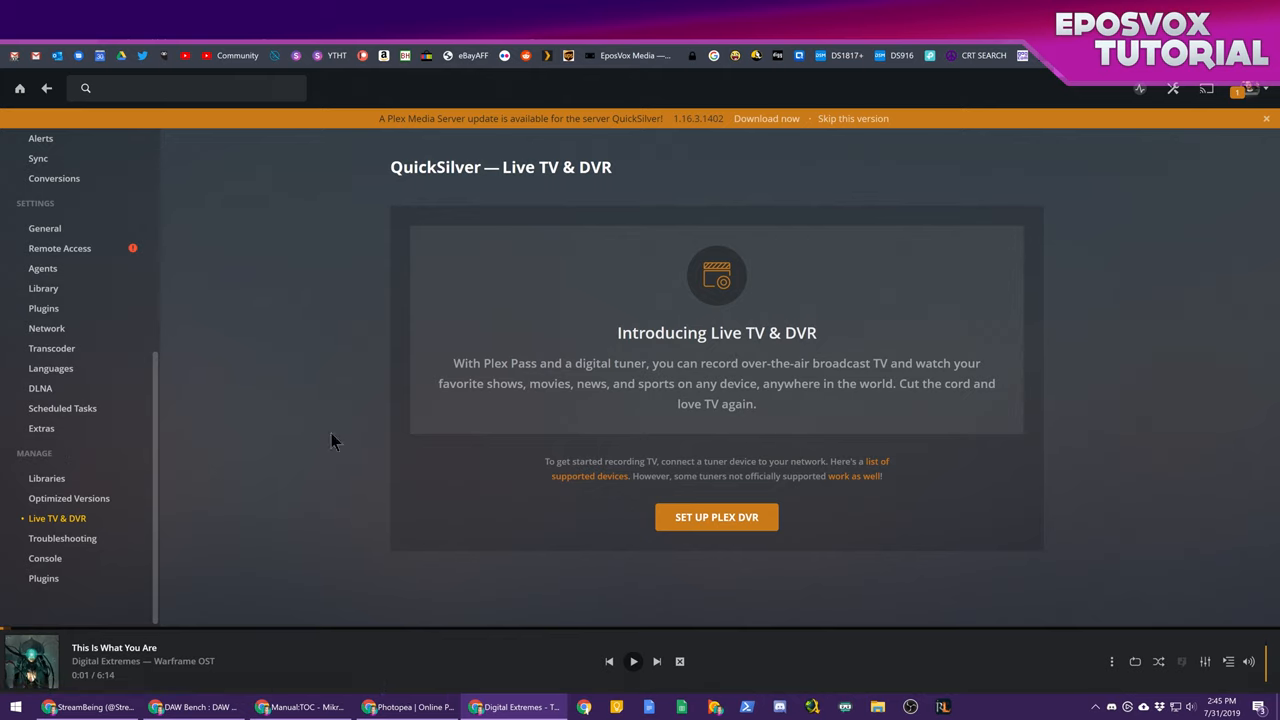
{"action": "left_click", "coordinate": [716, 517]}
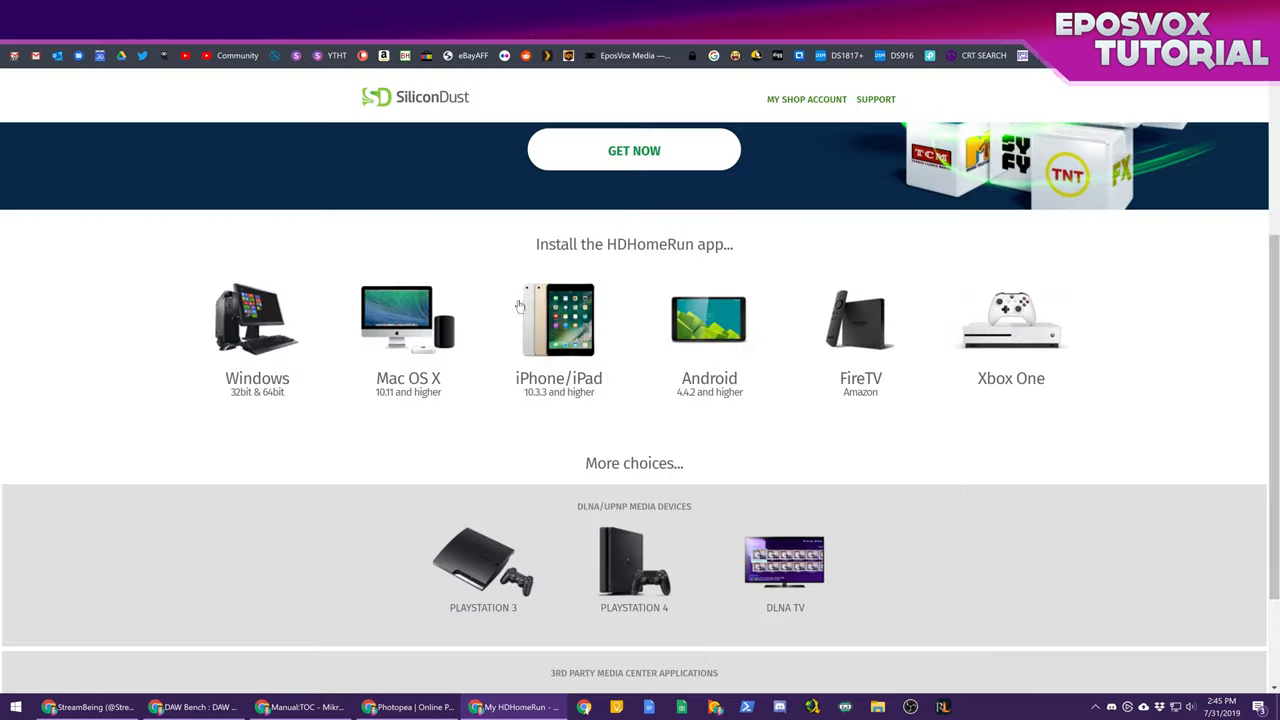
{"action": "mouse_move", "coordinate": [810, 272]}
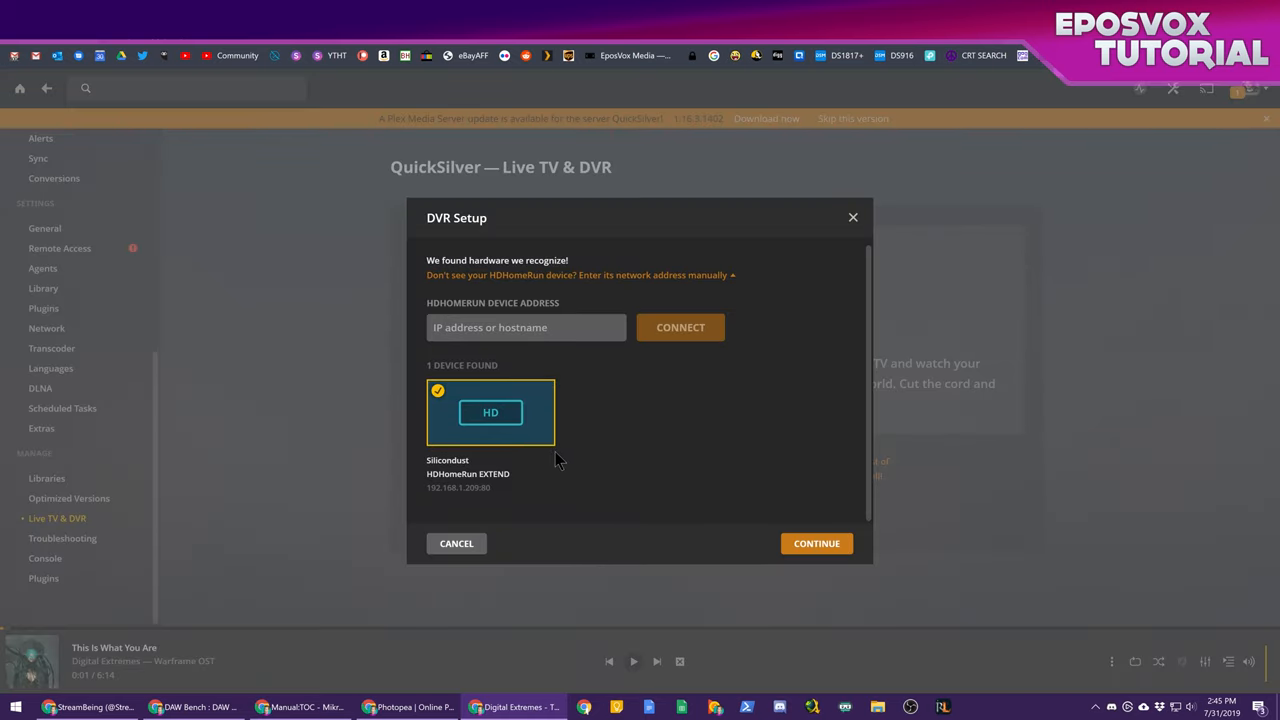
Accept the HDHomeRun EXTEND tuner, keeping Antenna as source and United States as country
{"action": "left_click", "coordinate": [816, 543]}
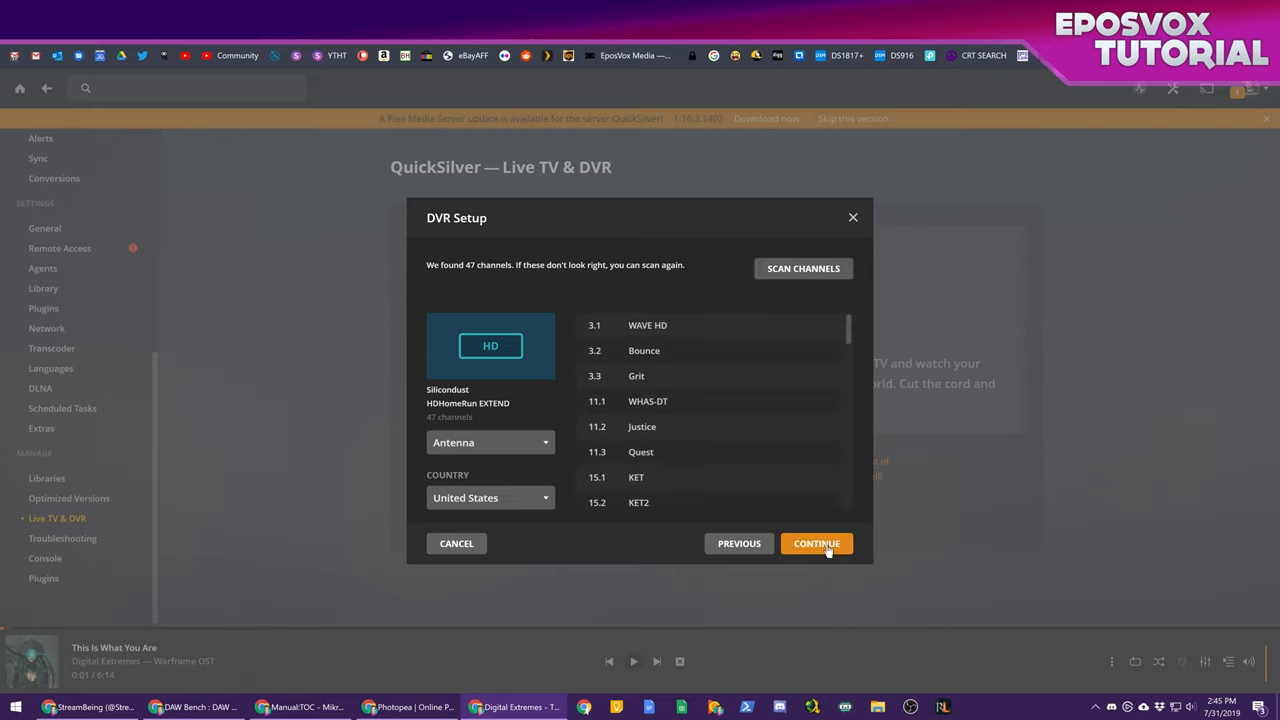
{"action": "left_click", "coordinate": [490, 442]}
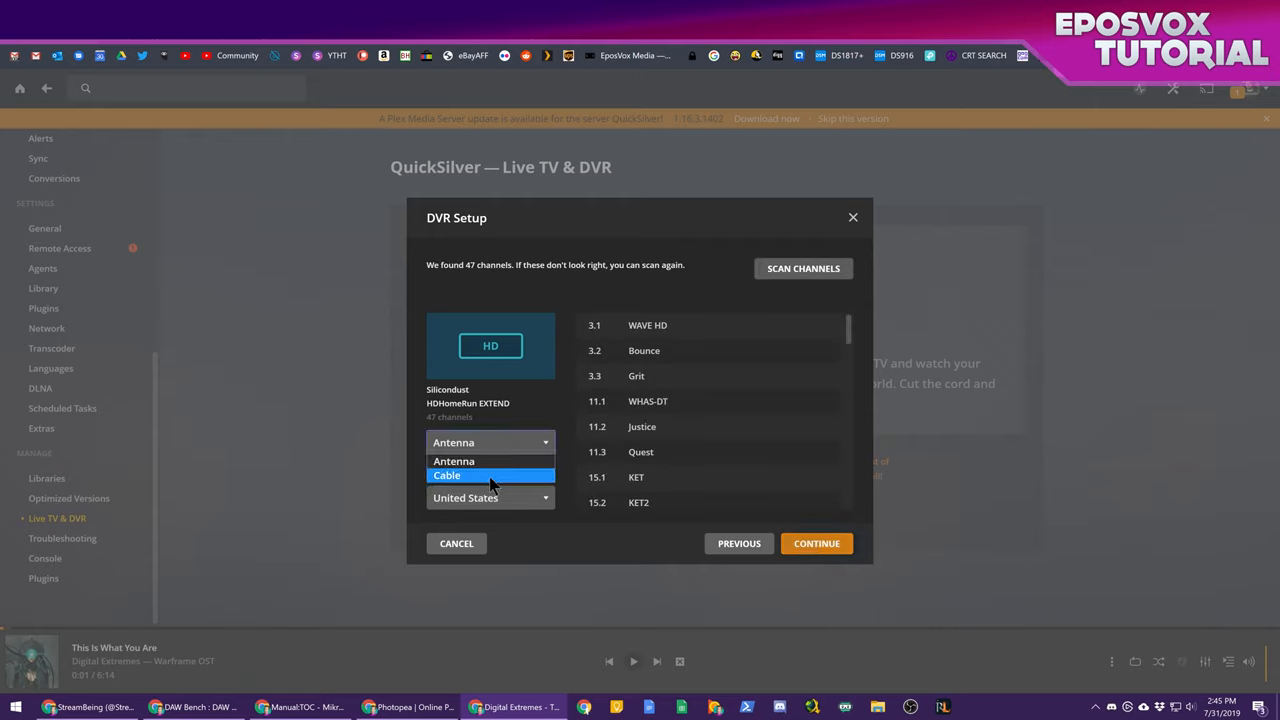
{"action": "left_click", "coordinate": [490, 442]}
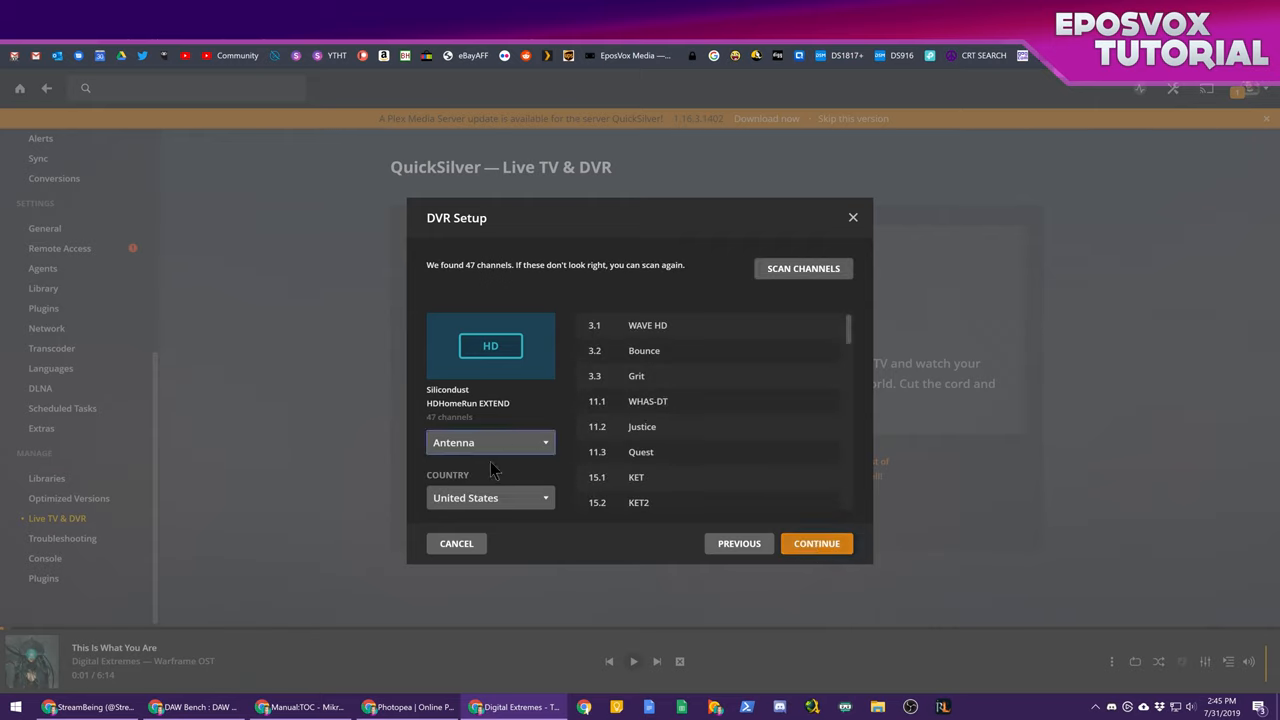
{"action": "mouse_move", "coordinate": [837, 350]}
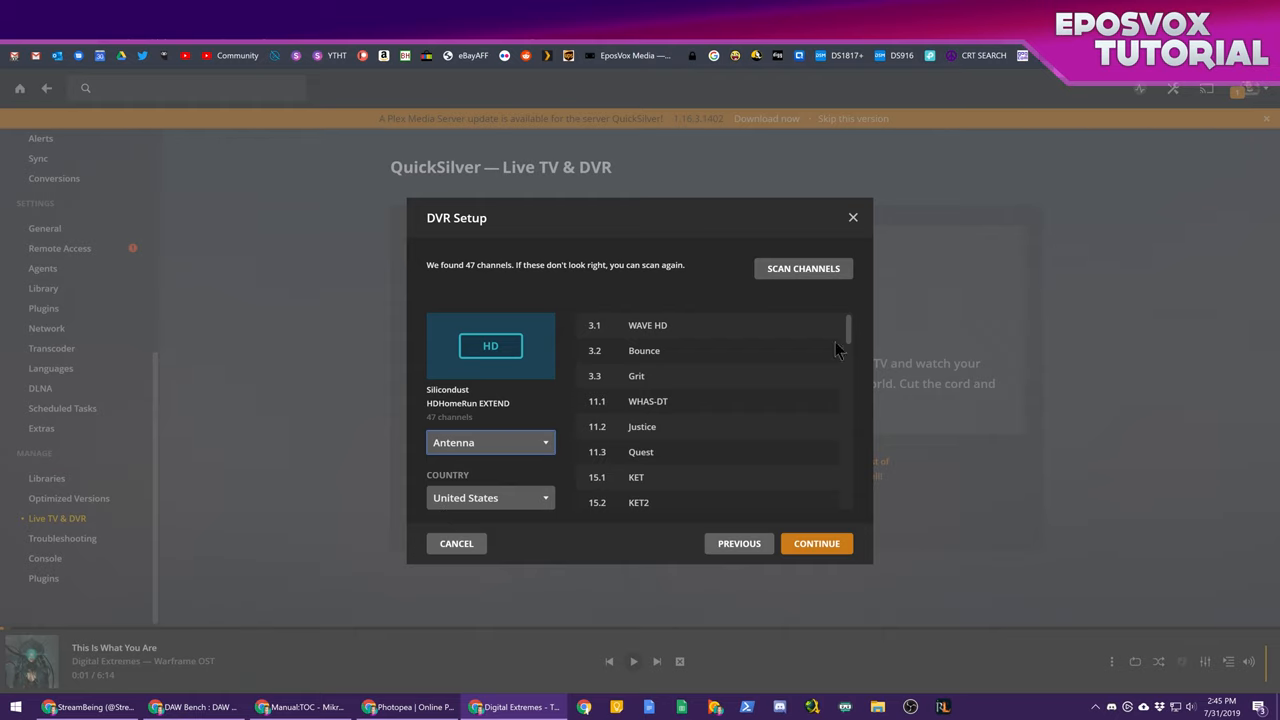
{"action": "scroll", "scroll_direction": "down", "scroll_amount": 3}
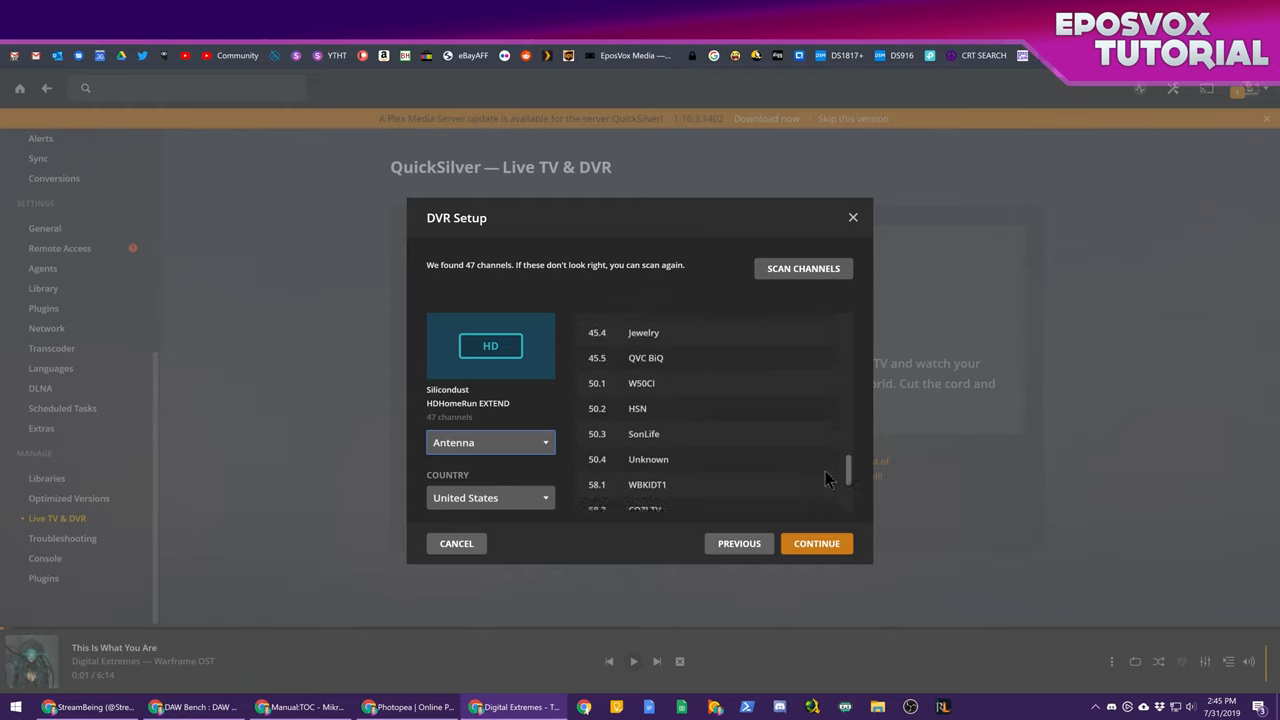
{"action": "scroll", "scroll_direction": "up", "scroll_amount": 3}
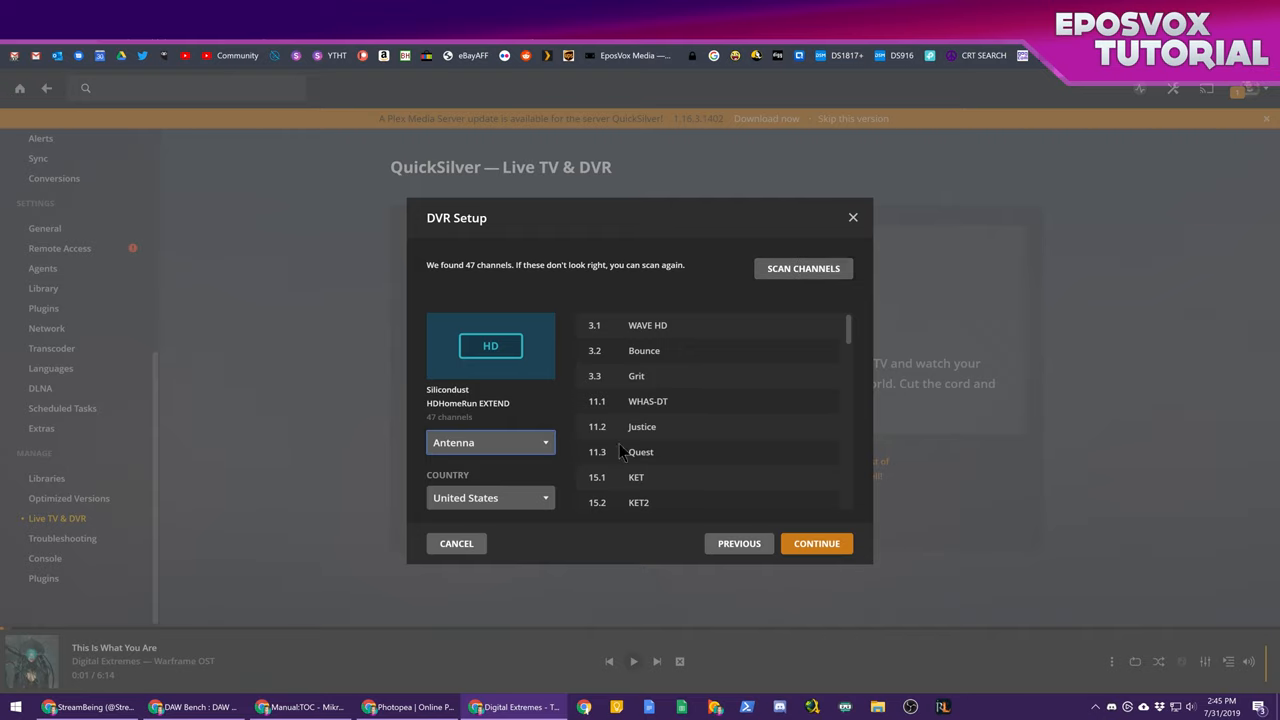
{"action": "left_click", "coordinate": [490, 497]}
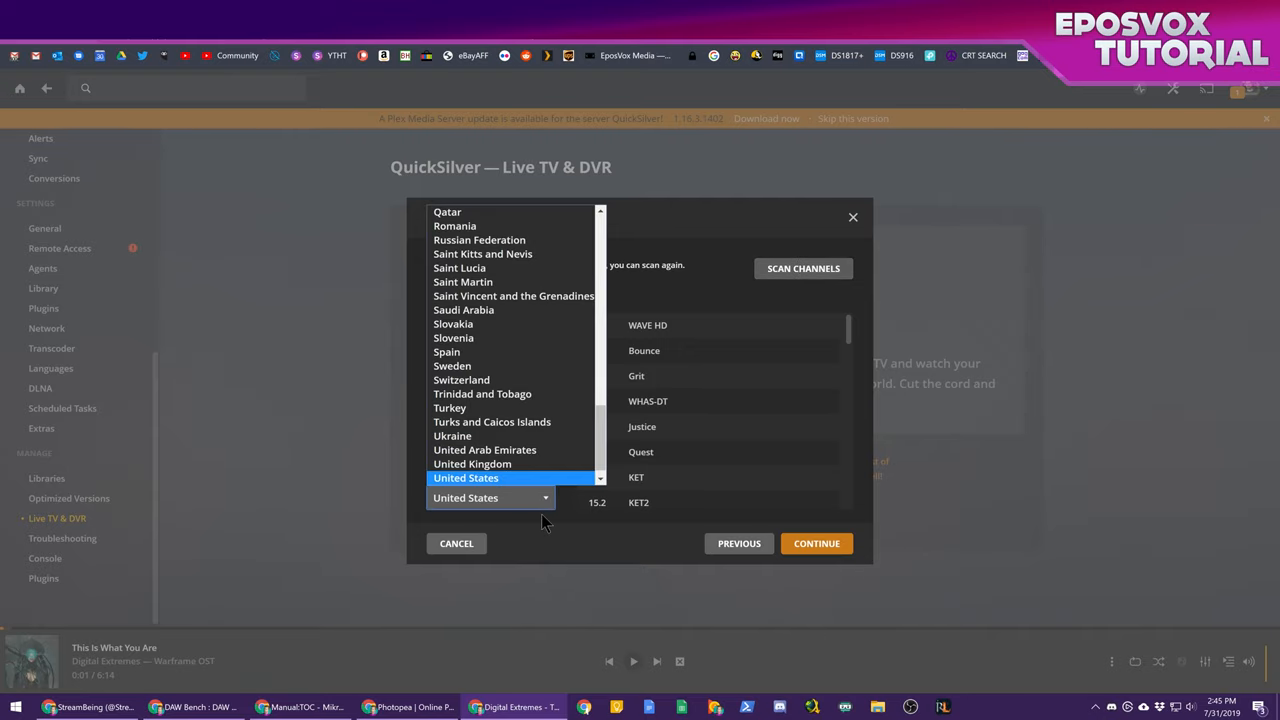
{"action": "left_click", "coordinate": [465, 497]}
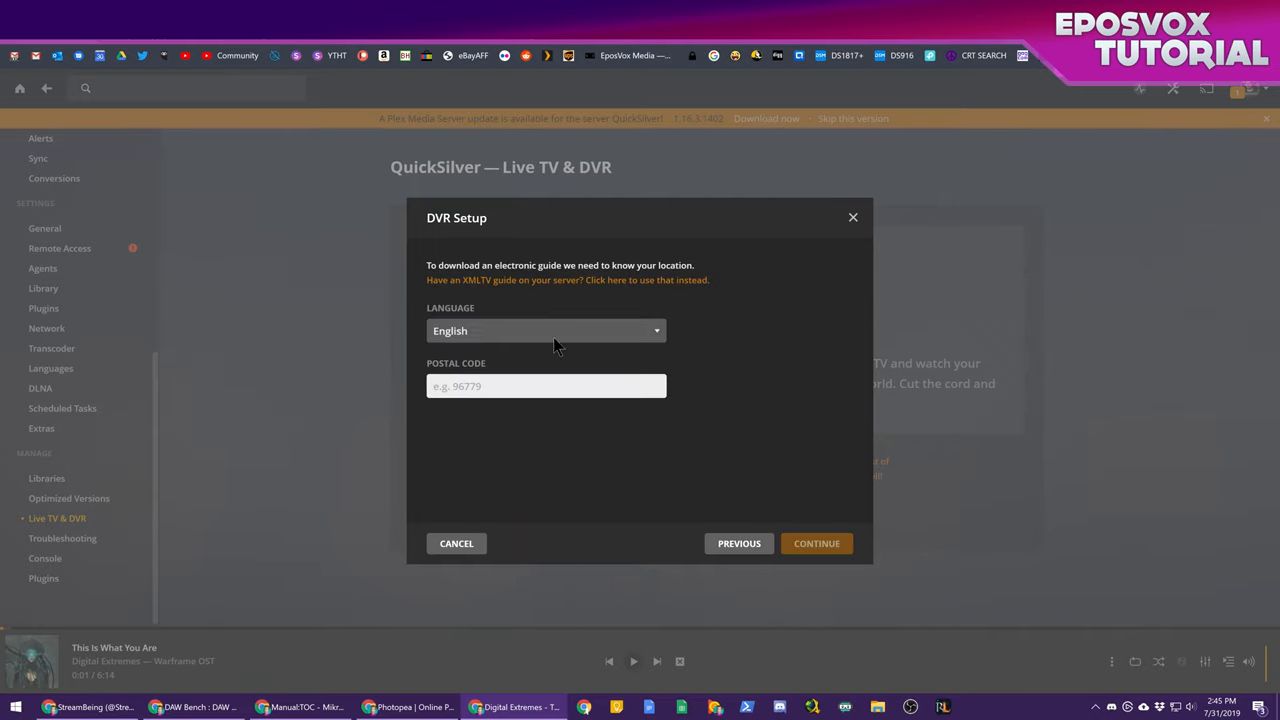
{"action": "mouse_move", "coordinate": [547, 373]}
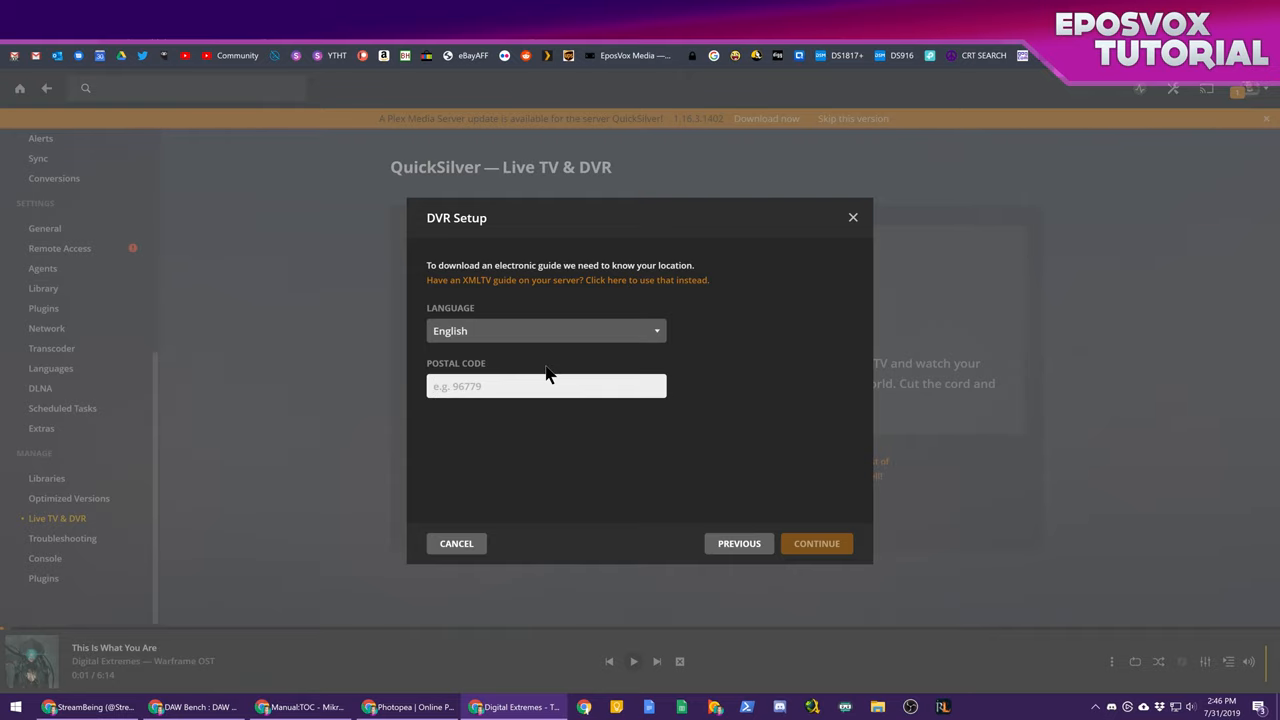
{"action": "left_click", "coordinate": [816, 543]}
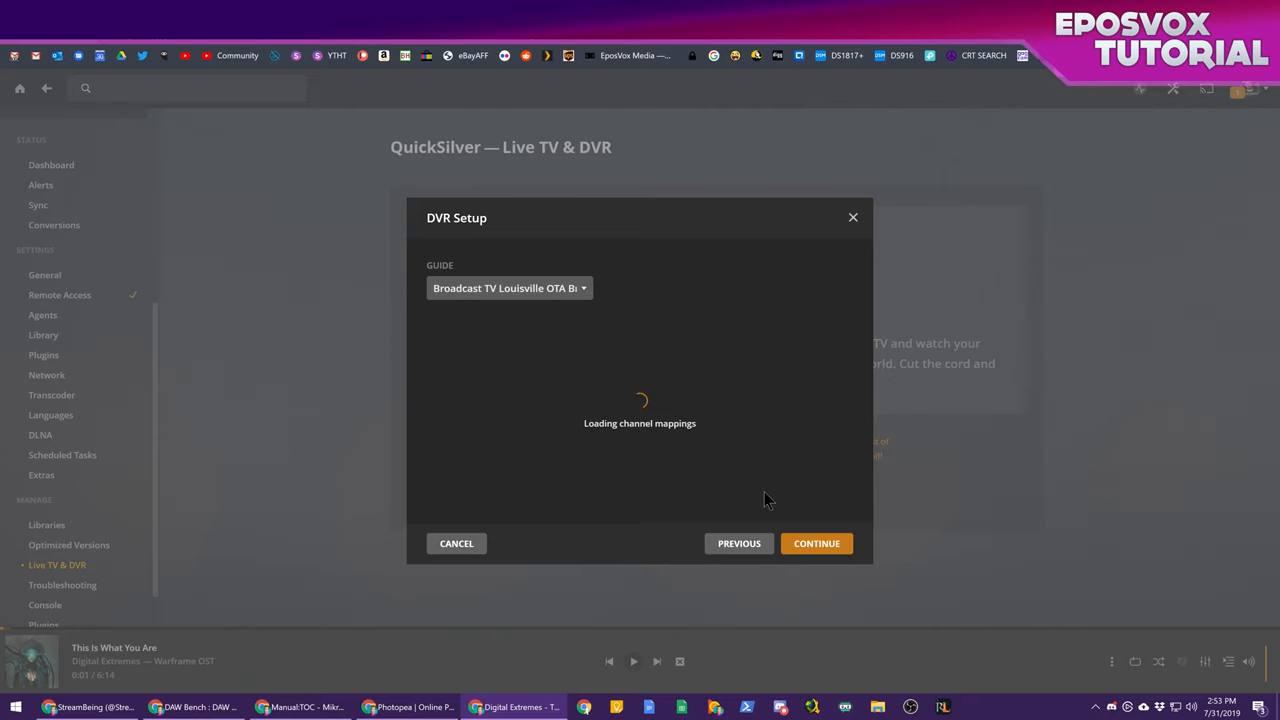
Keep the Louisville over-the-air guide, and try enabling and matching QVC2 before disabling it
{"action": "left_click", "coordinate": [509, 288]}
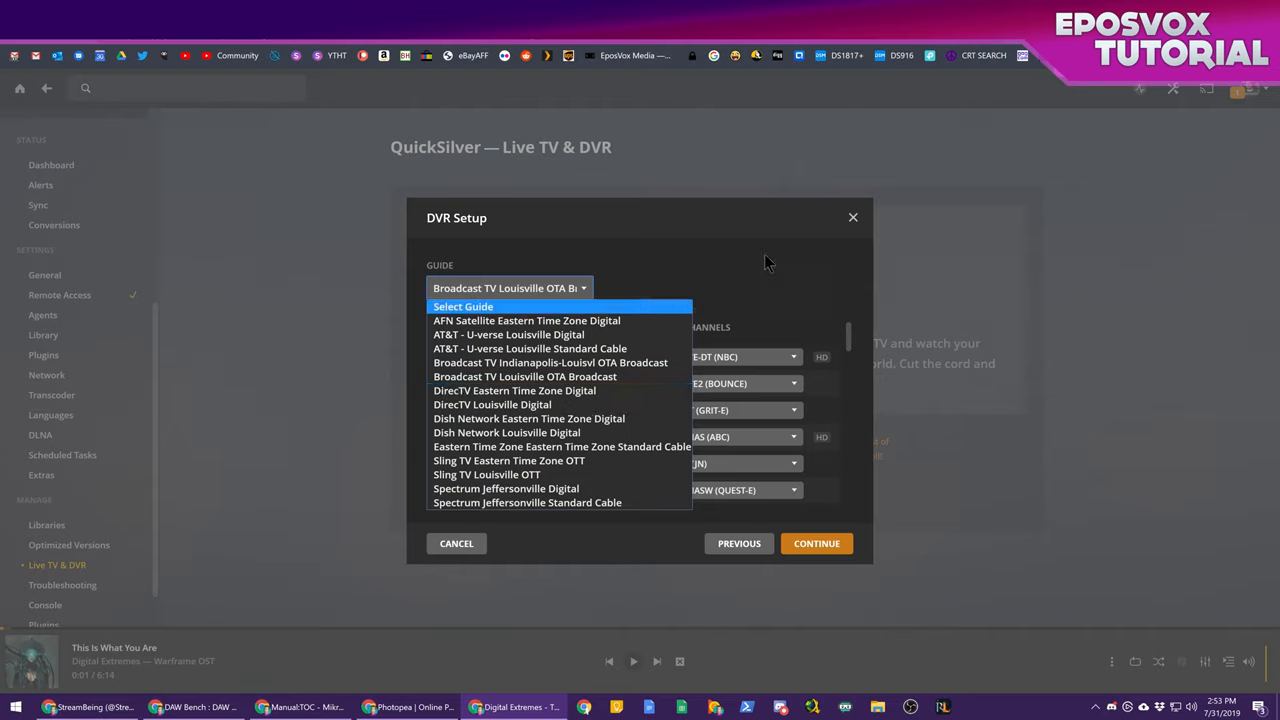
{"action": "left_click", "coordinate": [524, 376]}
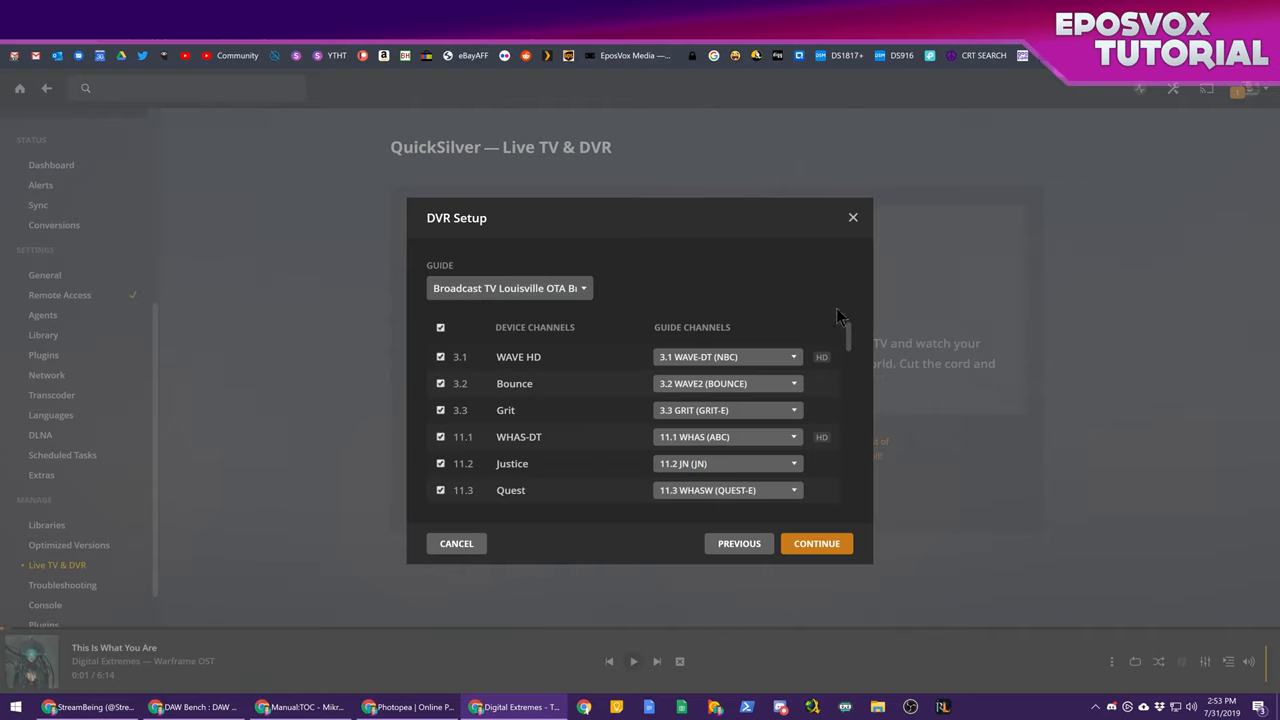
{"action": "scroll", "scroll_direction": "down", "scroll_amount": 3}
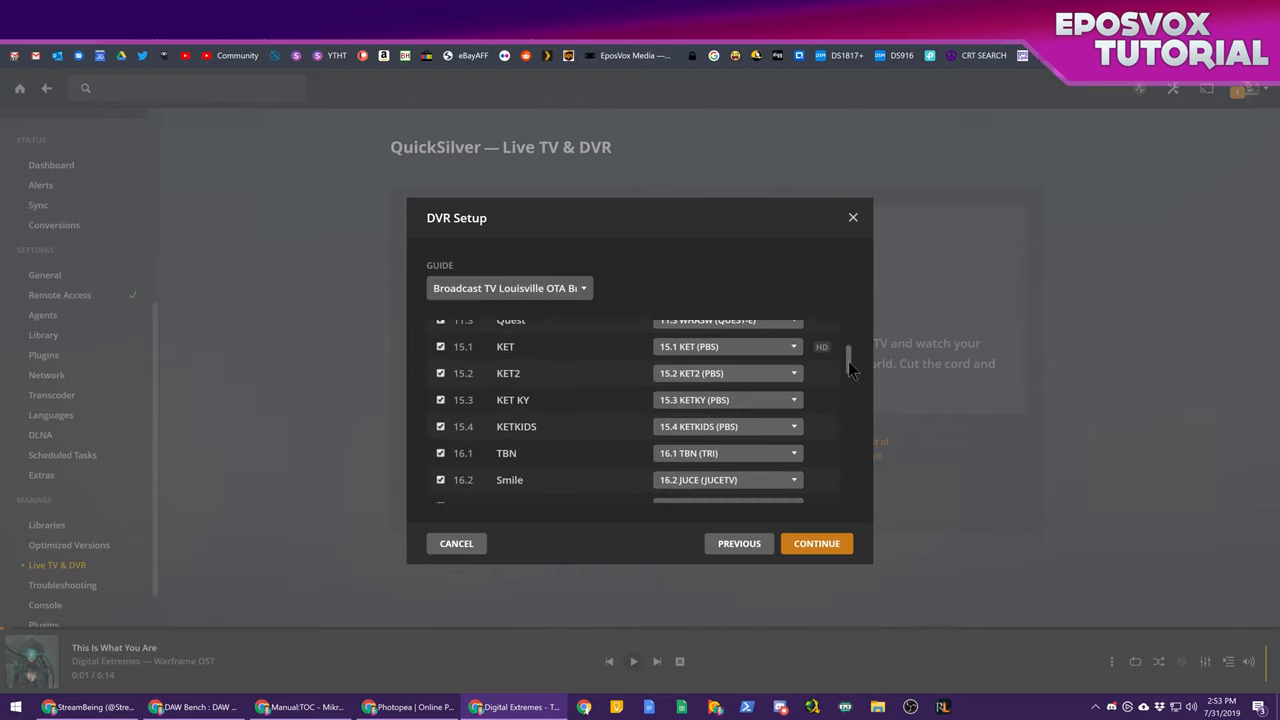
{"action": "scroll", "scroll_direction": "down", "scroll_amount": 3}
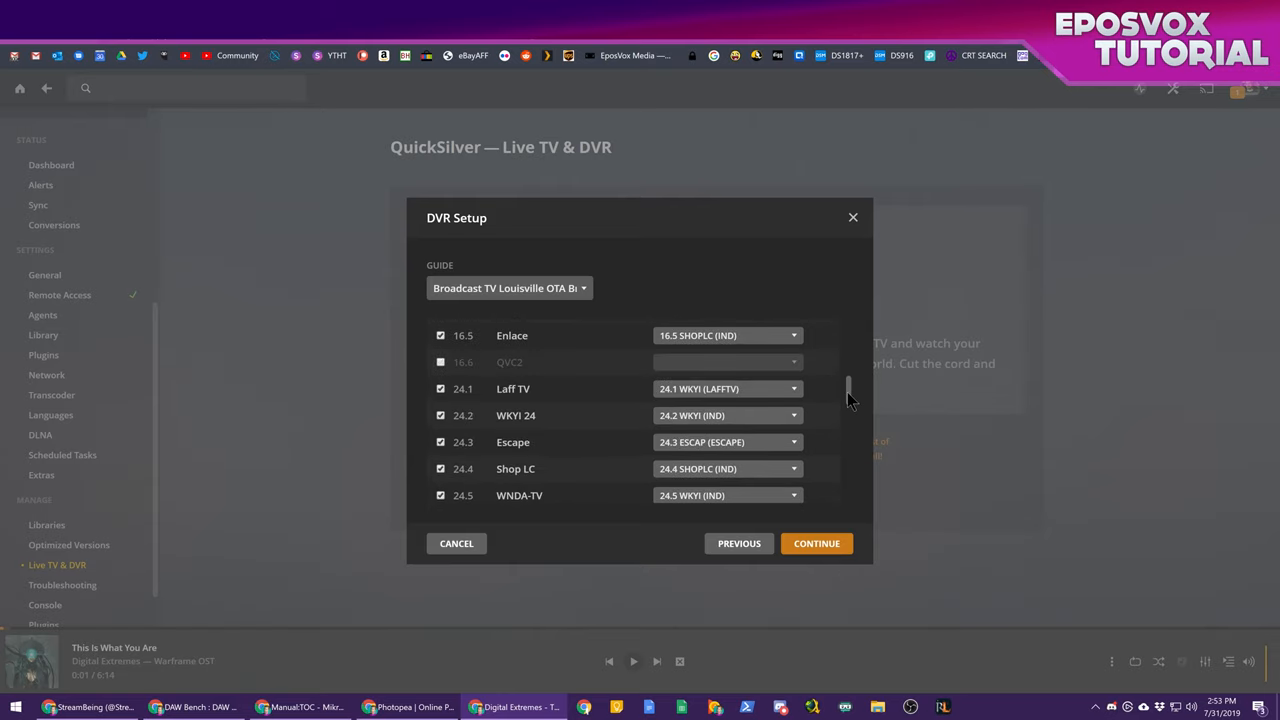
{"action": "left_click", "coordinate": [440, 362]}
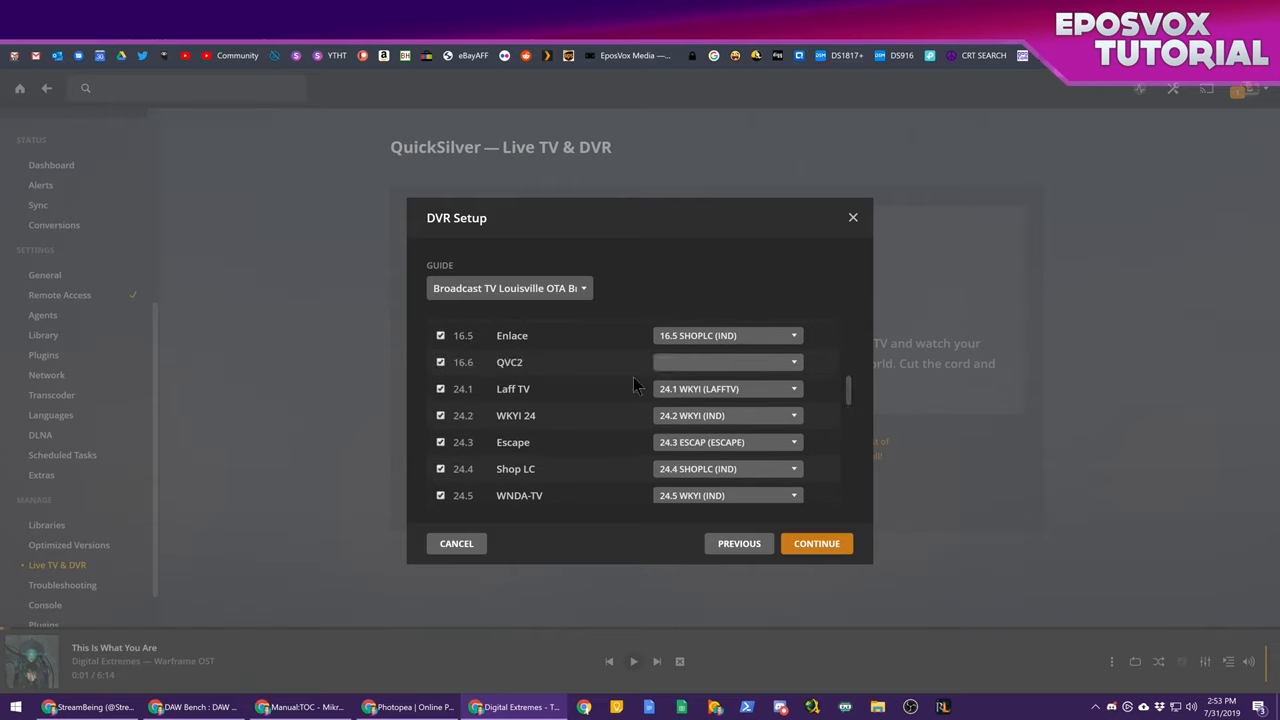
{"action": "left_click", "coordinate": [725, 362]}
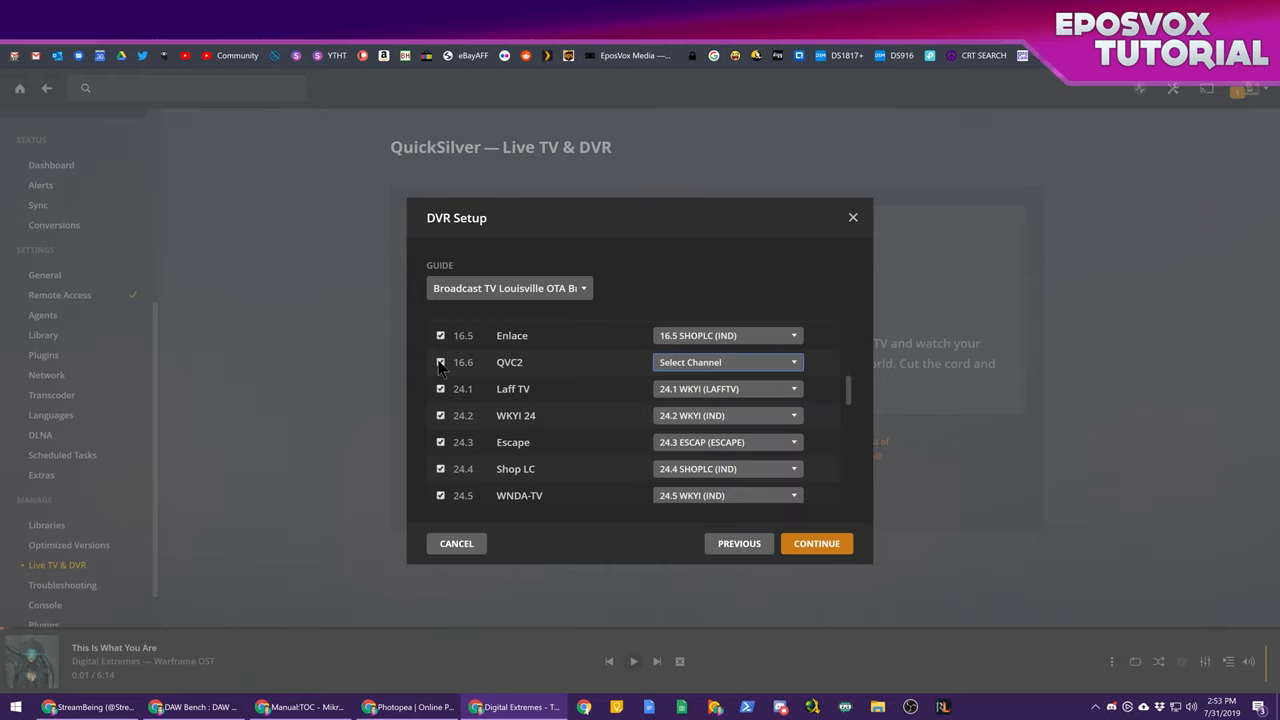
{"action": "left_click", "coordinate": [440, 362]}
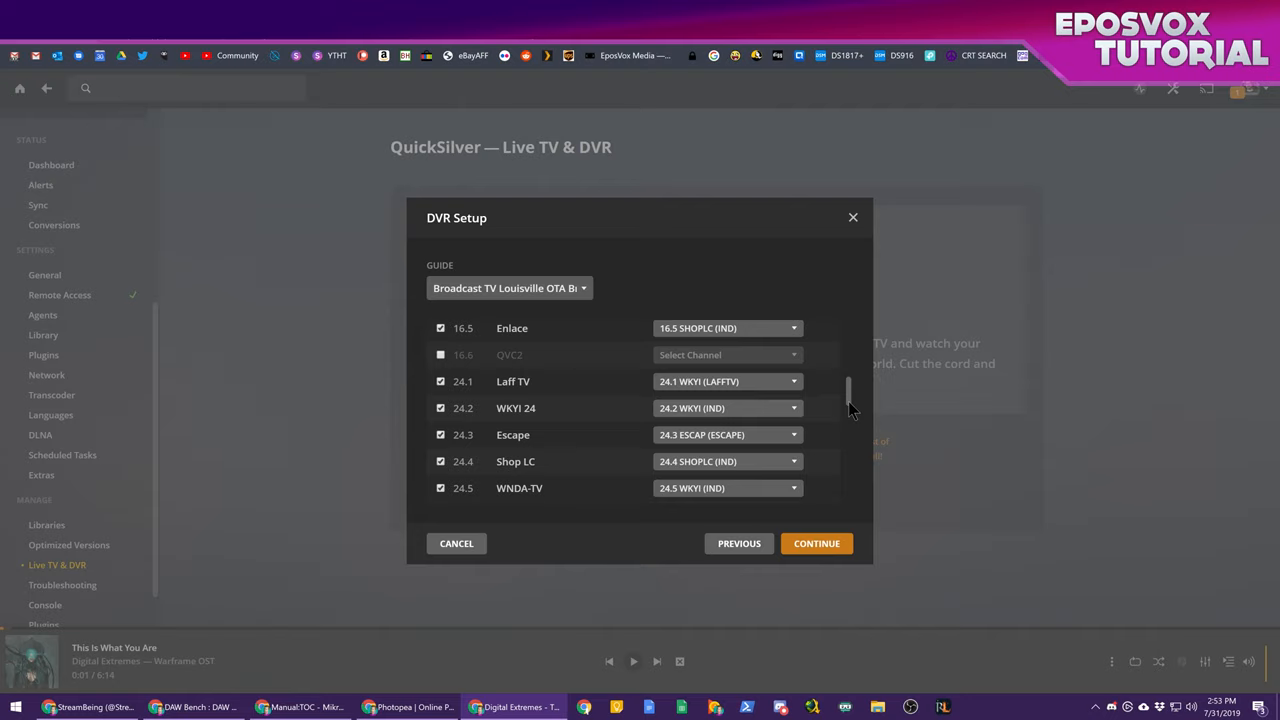
Scroll down the channel mappings and review guide channel choices for MOVIES!
{"action": "scroll", "scroll_direction": "down", "scroll_amount": 3}
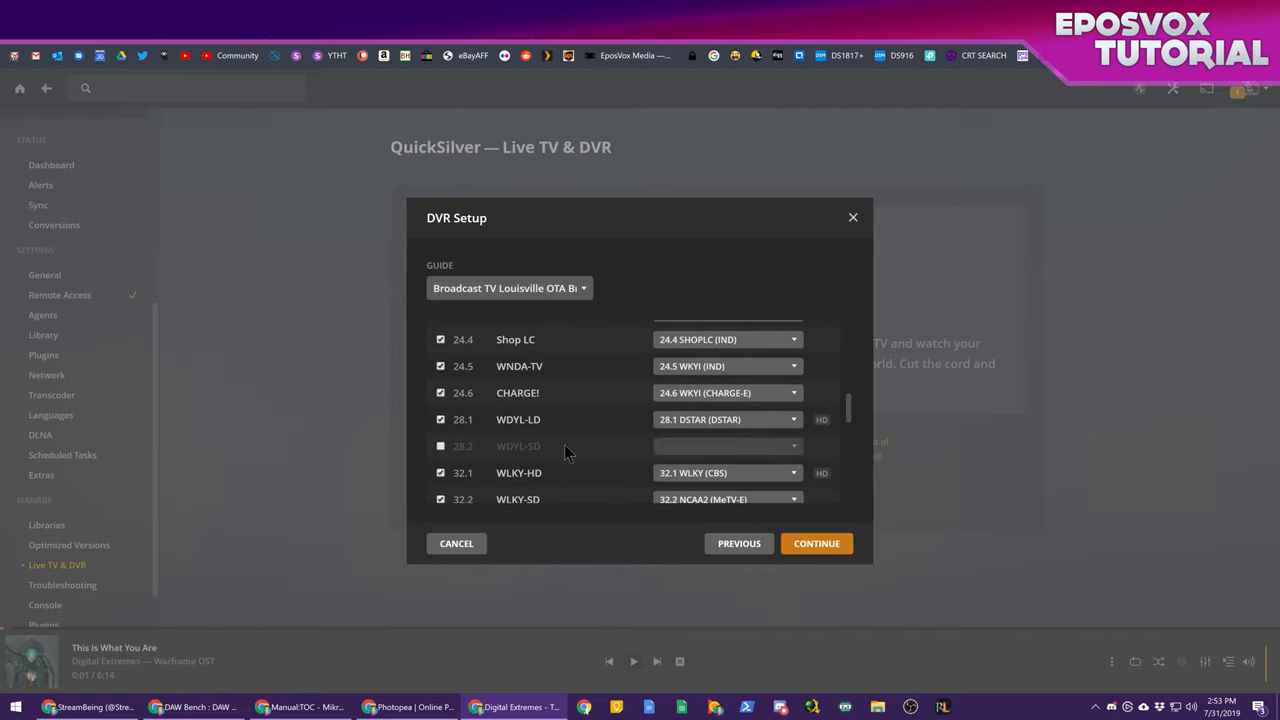
{"action": "scroll", "scroll_direction": "down", "scroll_amount": 3}
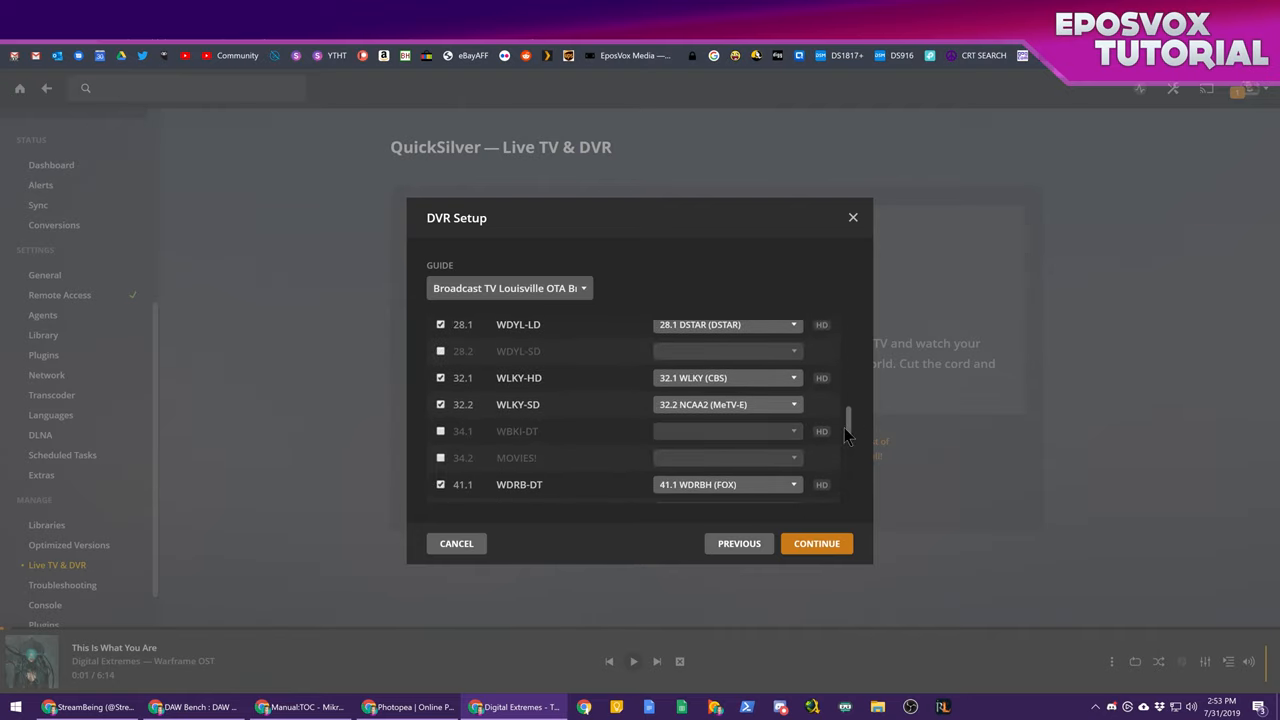
{"action": "scroll", "scroll_direction": "down", "scroll_amount": 3}
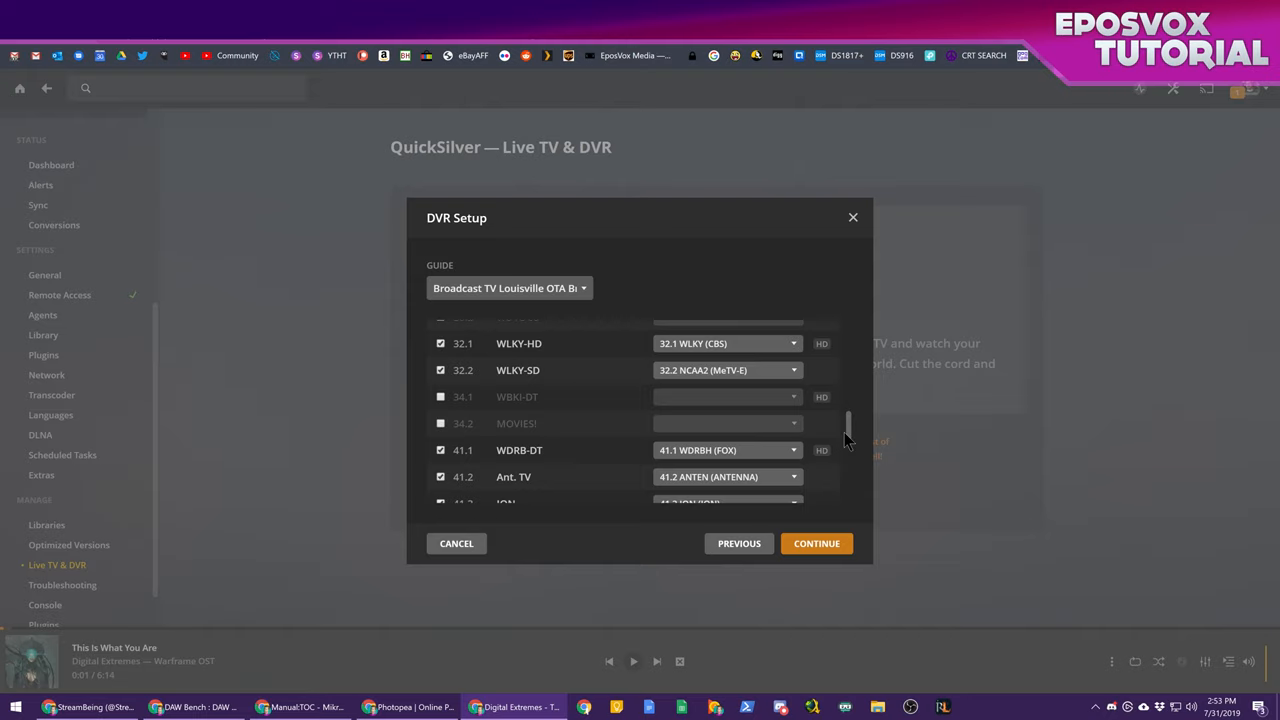
{"action": "scroll", "scroll_direction": "down", "scroll_amount": 3}
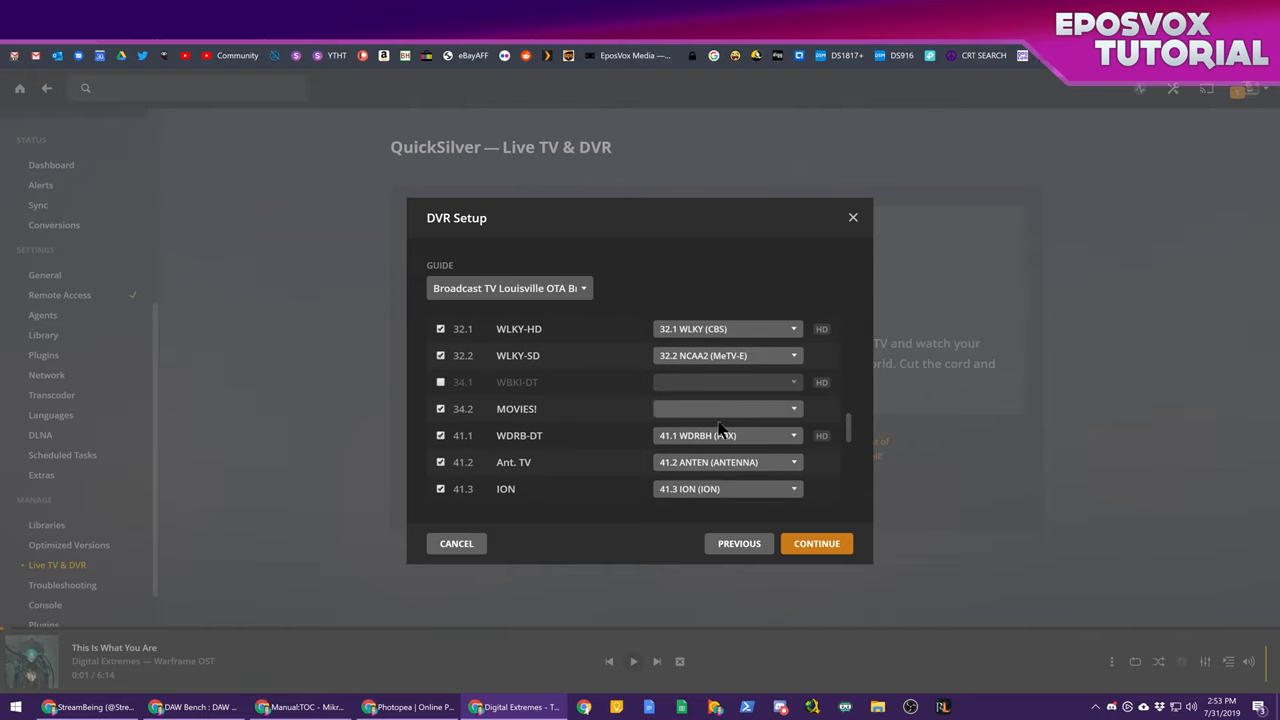
{"action": "left_click", "coordinate": [727, 408]}
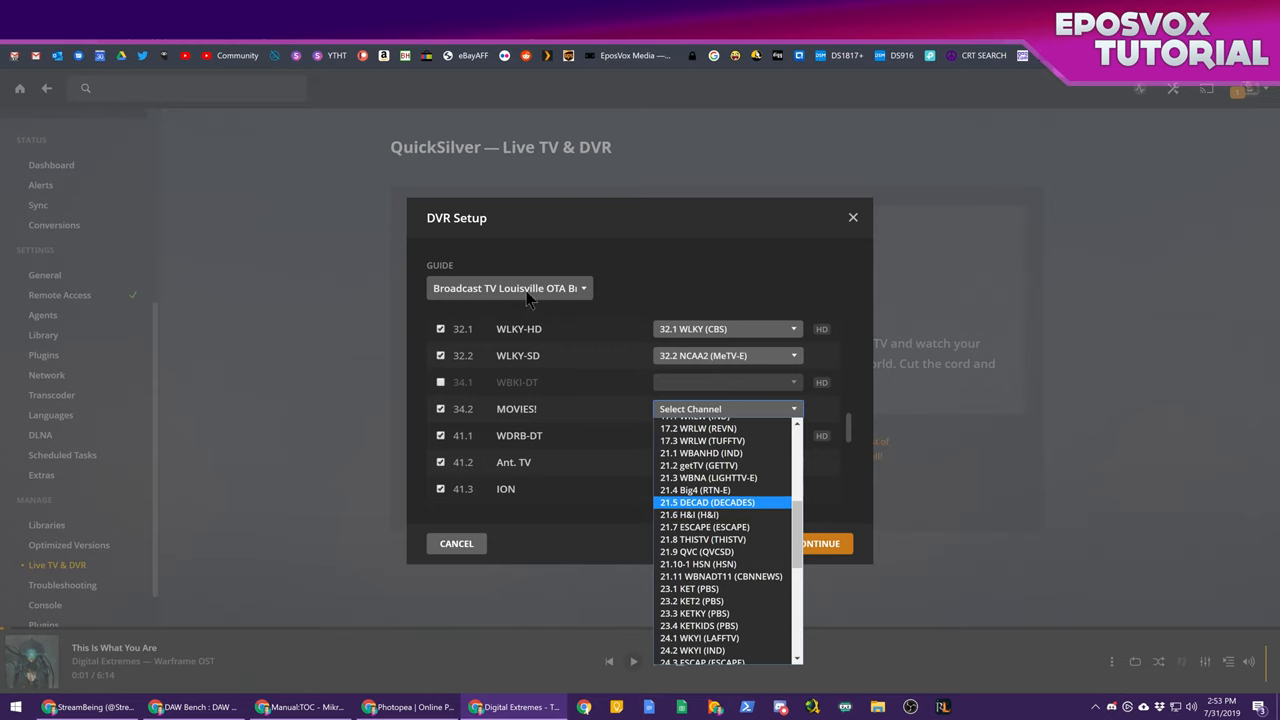
Review the remaining channel mappings, confirm them, and go to the live TV guide
{"action": "scroll", "scroll_direction": "down", "scroll_amount": 3}
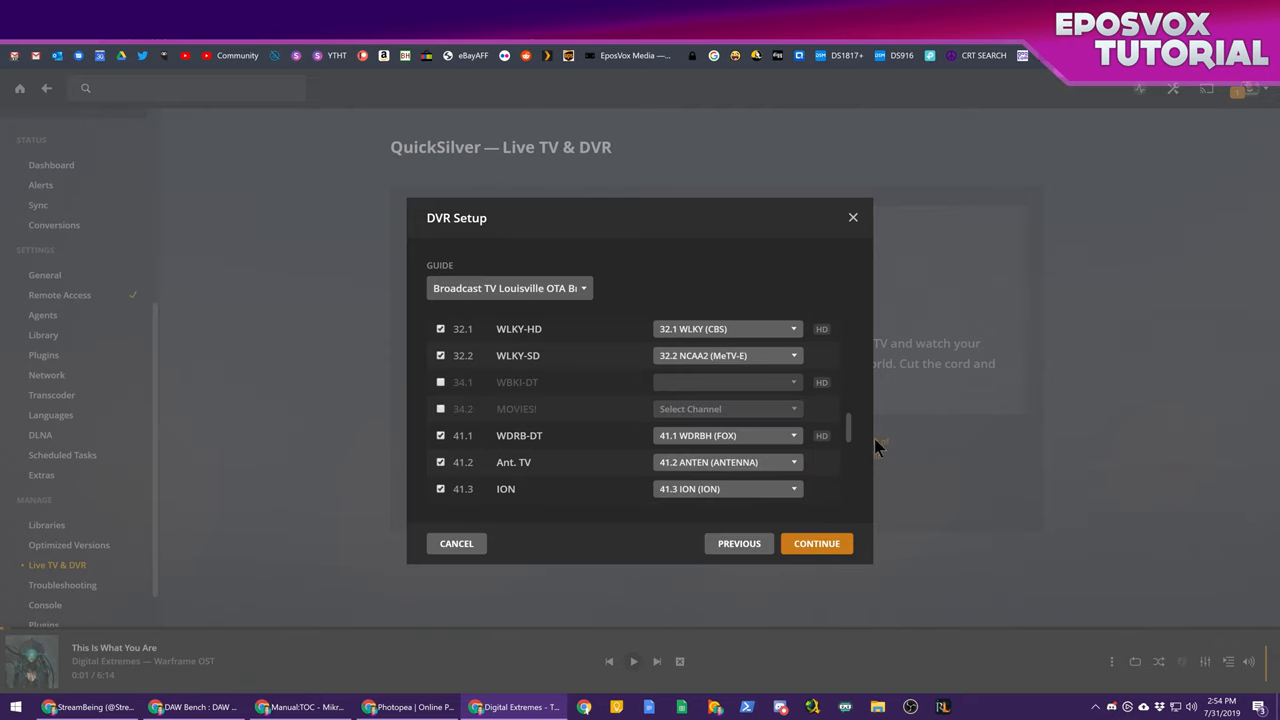
{"action": "scroll", "scroll_direction": "down", "scroll_amount": 3}
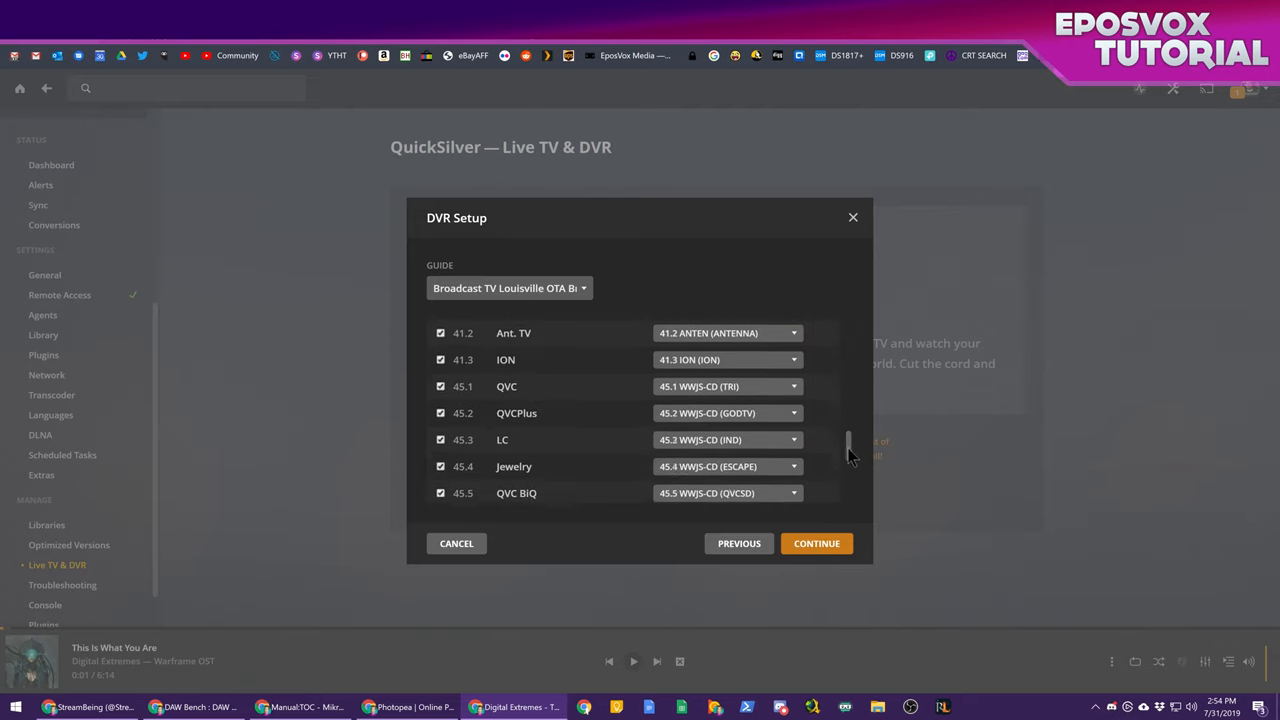
{"action": "scroll", "scroll_direction": "down", "scroll_amount": 3}
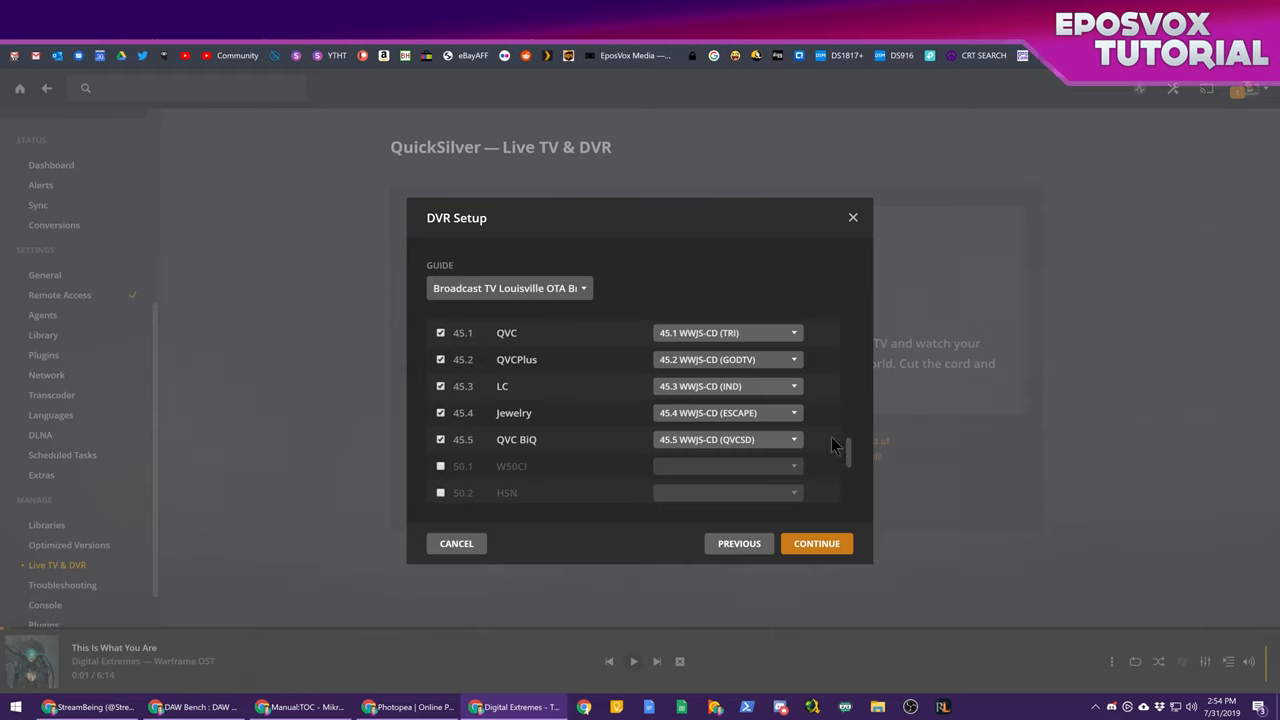
{"action": "mouse_move", "coordinate": [528, 308]}
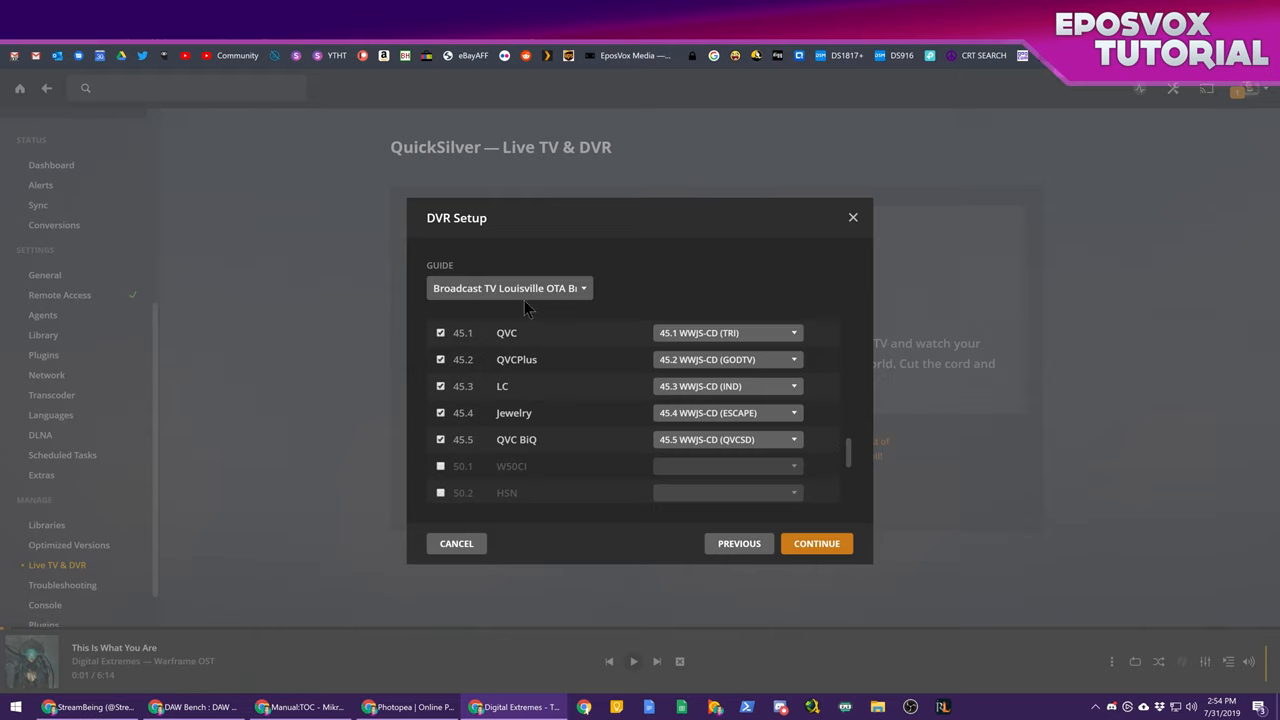
{"action": "scroll", "scroll_direction": "down", "scroll_amount": 3}
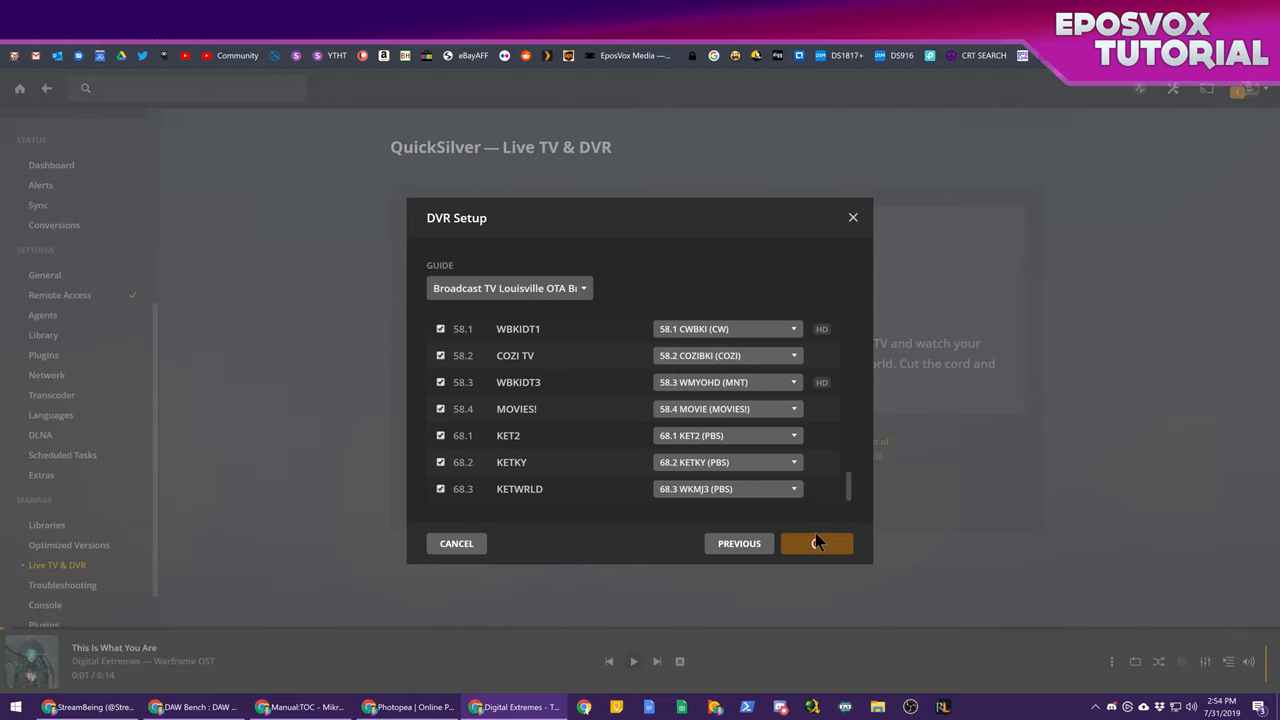
{"action": "left_click", "coordinate": [816, 543]}
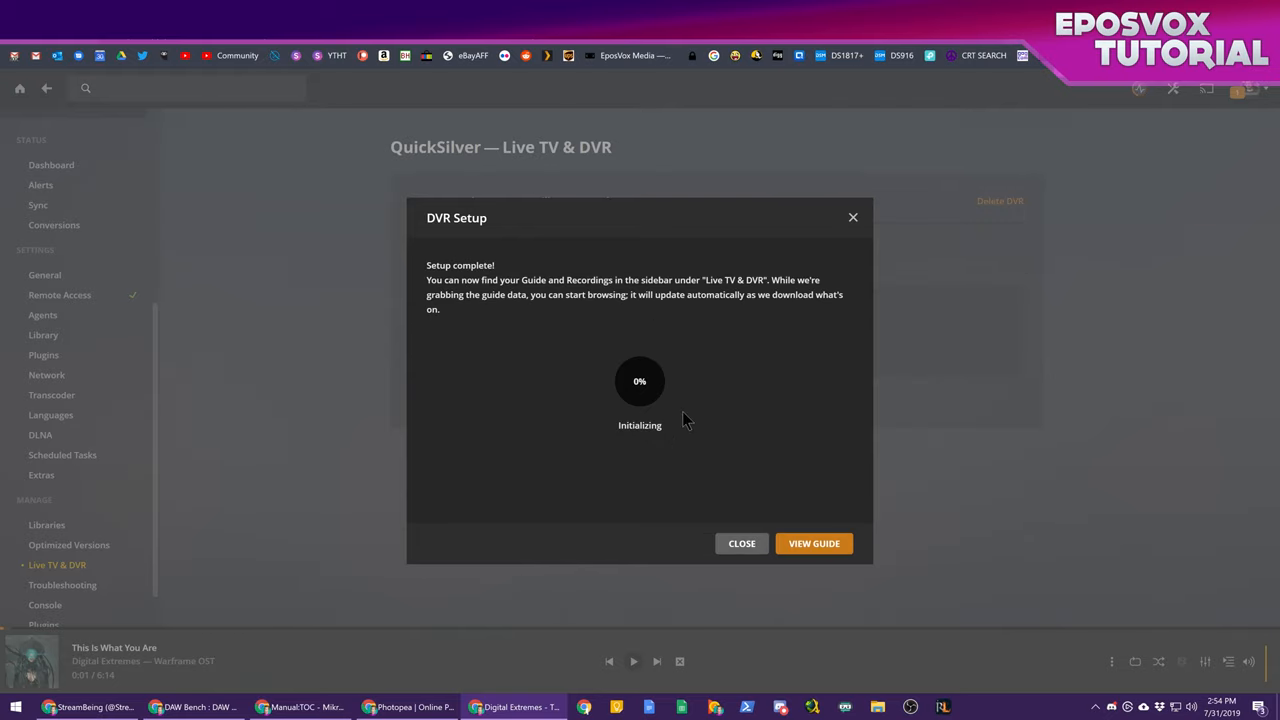
{"action": "mouse_move", "coordinate": [655, 407]}
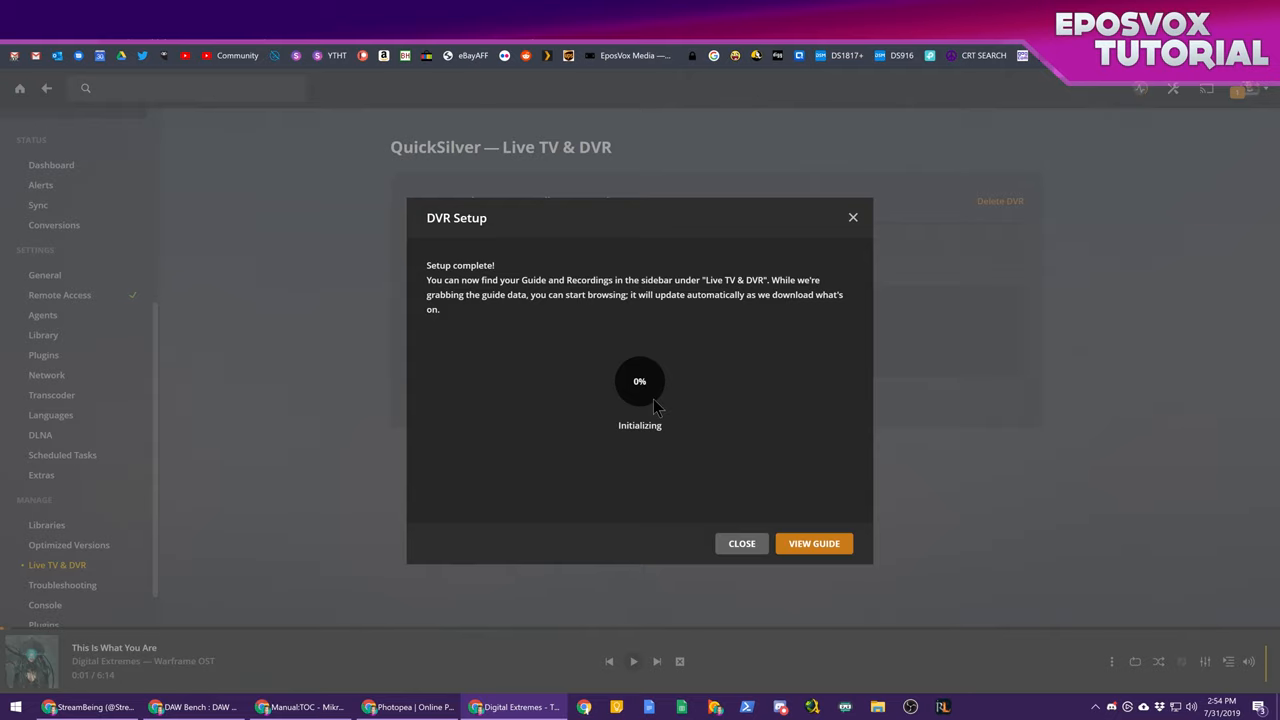
{"action": "mouse_move", "coordinate": [814, 543]}
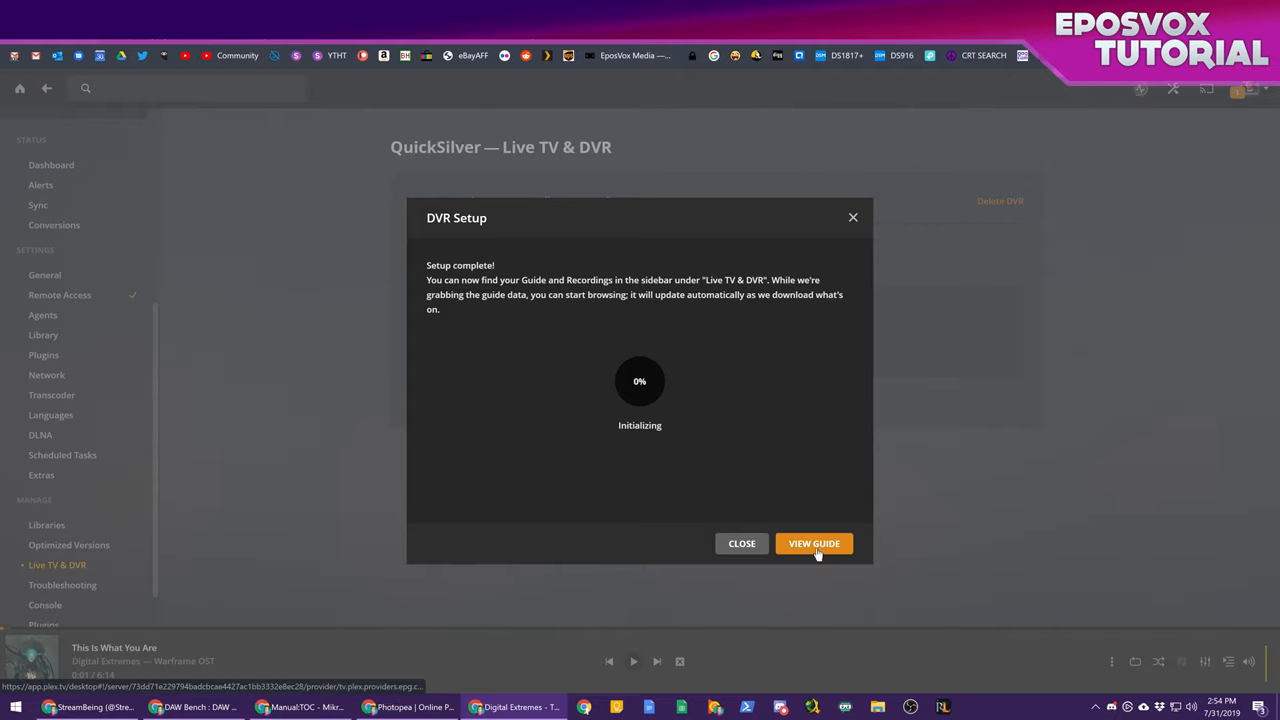
{"action": "left_click", "coordinate": [814, 543]}
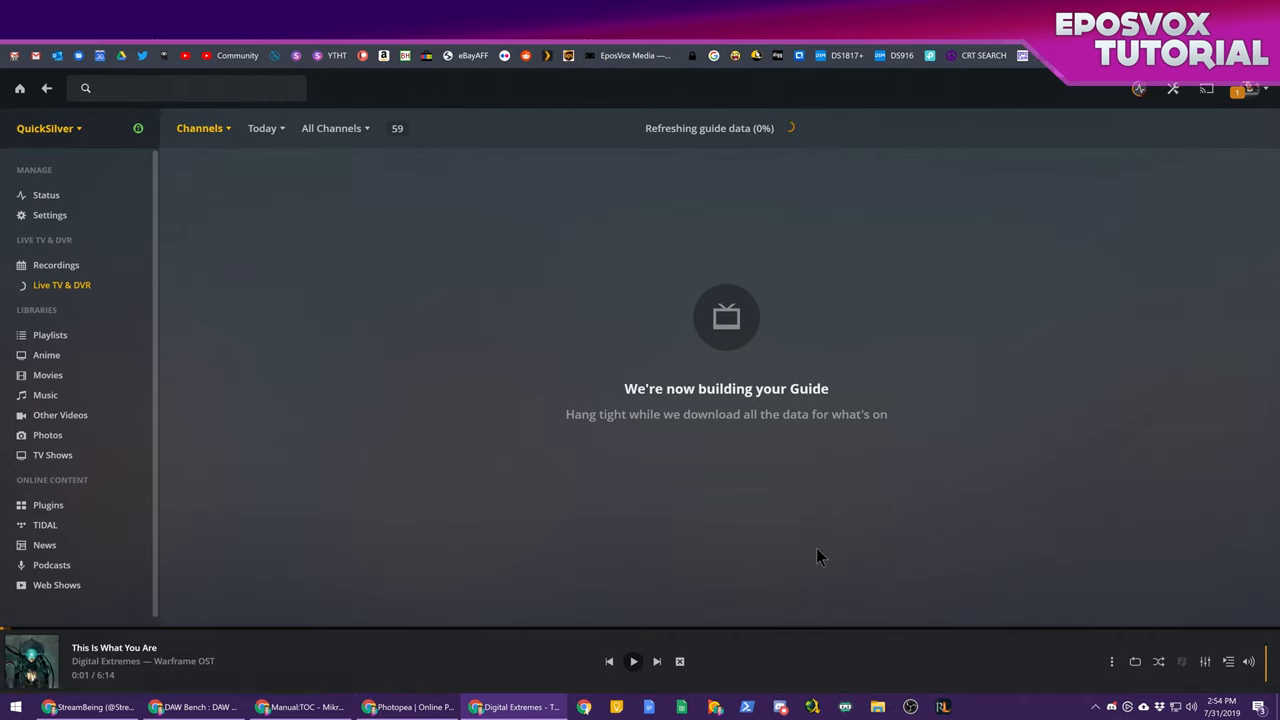
{"action": "mouse_move", "coordinate": [735, 232]}
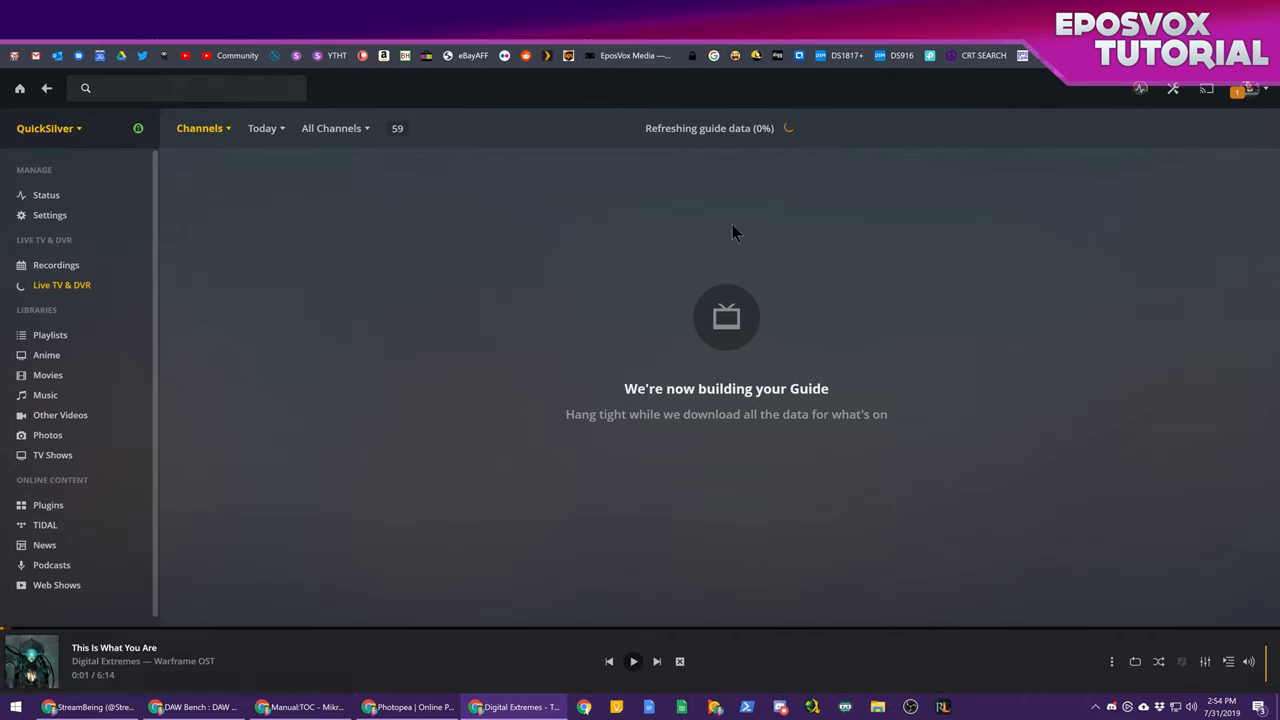
{"action": "mouse_move", "coordinate": [265, 306]}
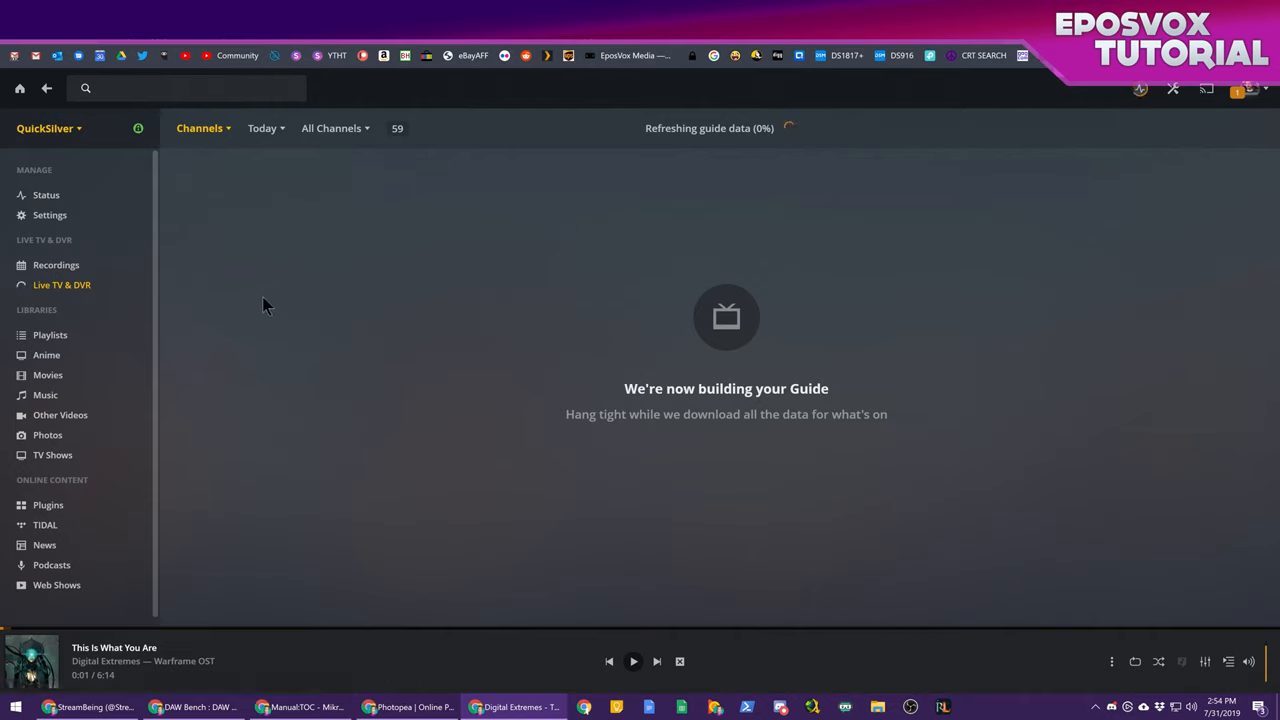
{"action": "mouse_move", "coordinate": [27, 232]}
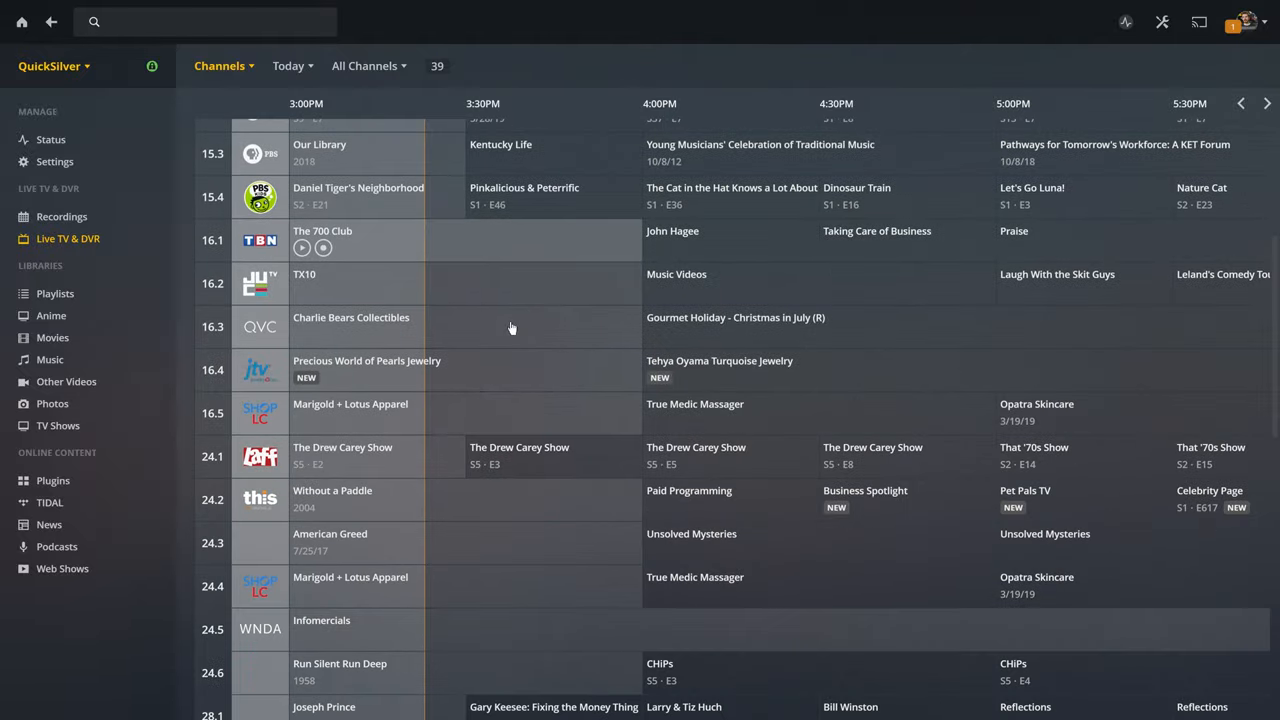
Scroll through the populated Live TV guide grid to review the channel listings
{"action": "scroll", "scroll_direction": "down", "scroll_amount": 3}
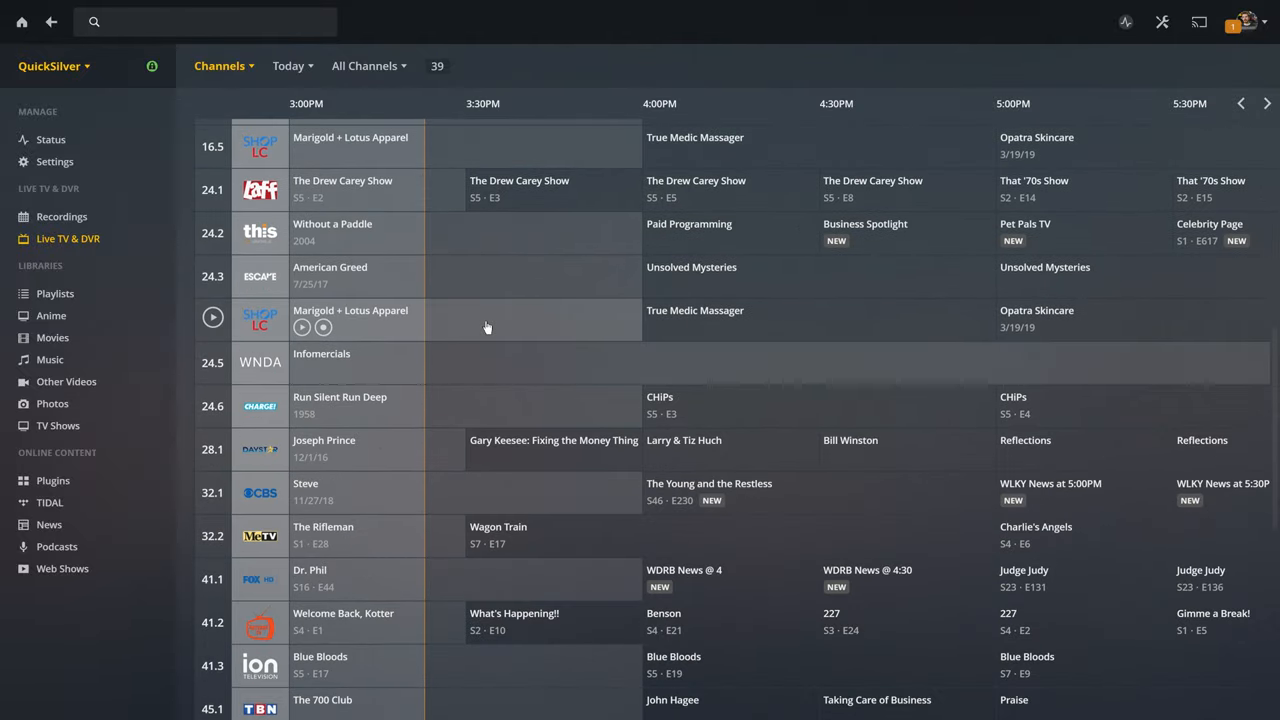
{"action": "scroll", "scroll_direction": "down", "scroll_amount": 3}
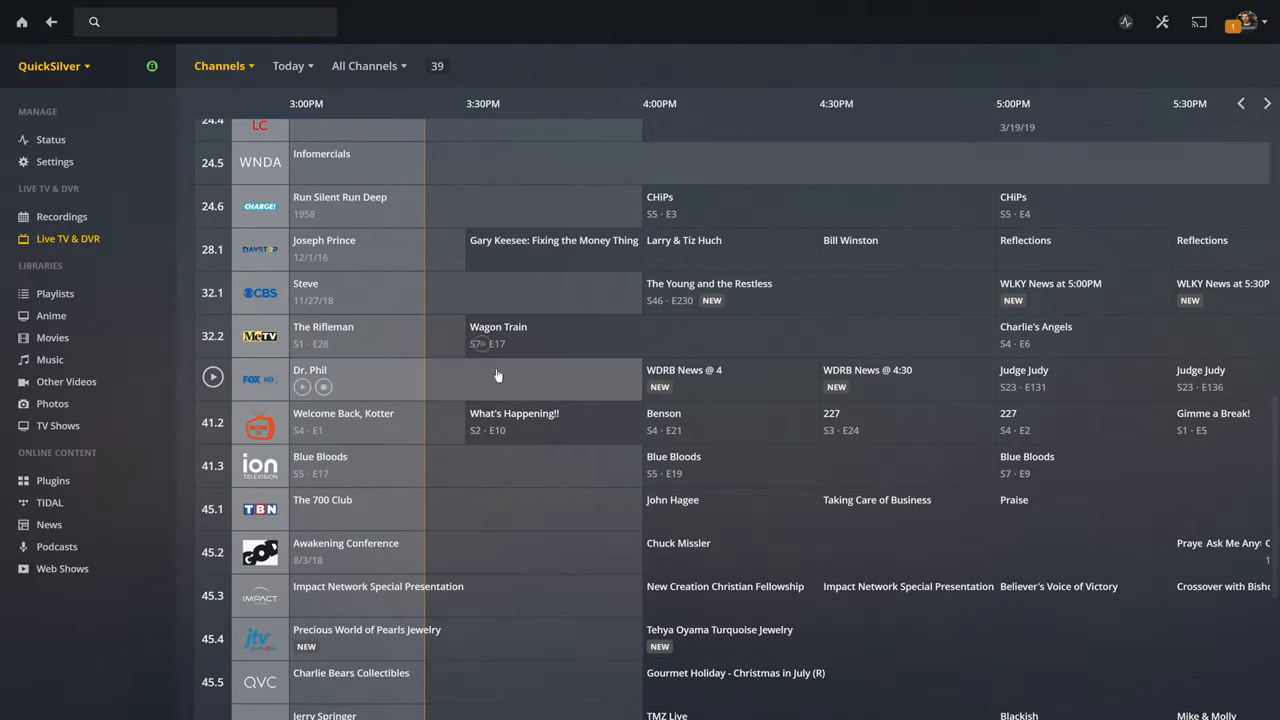
{"action": "scroll", "scroll_direction": "down", "scroll_amount": 3}
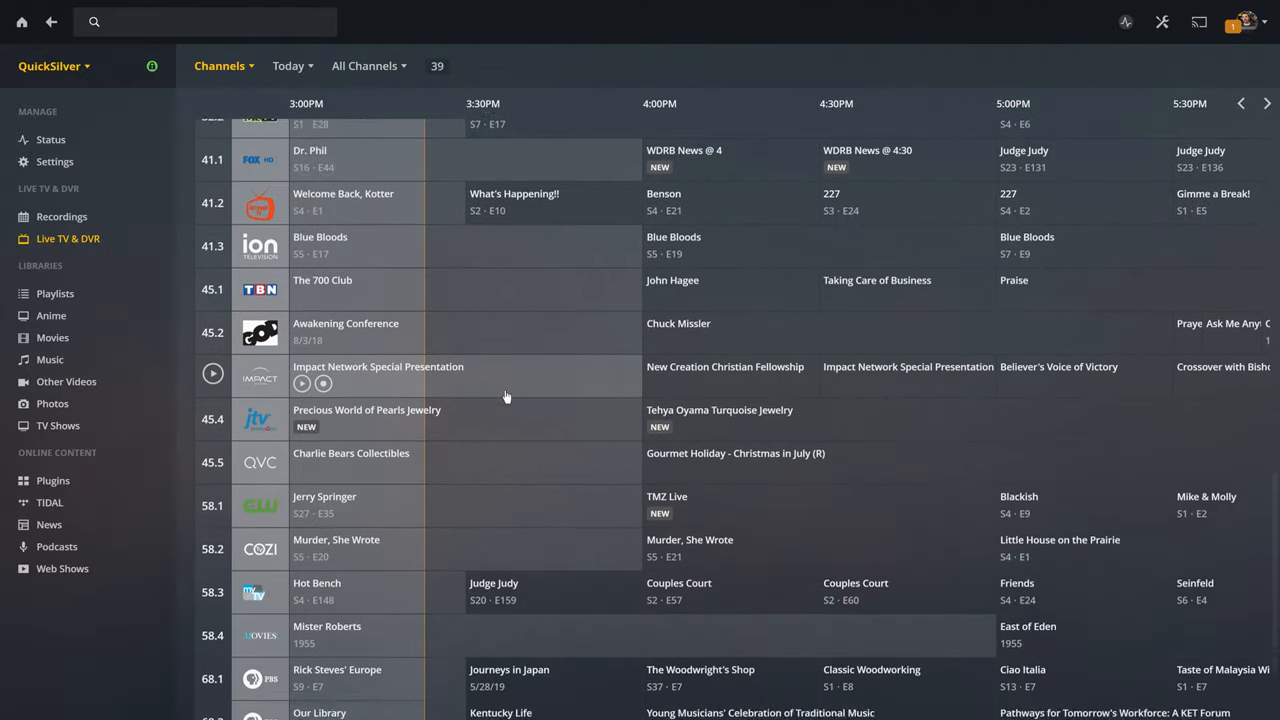
{"action": "scroll", "scroll_direction": "up", "scroll_amount": 3}
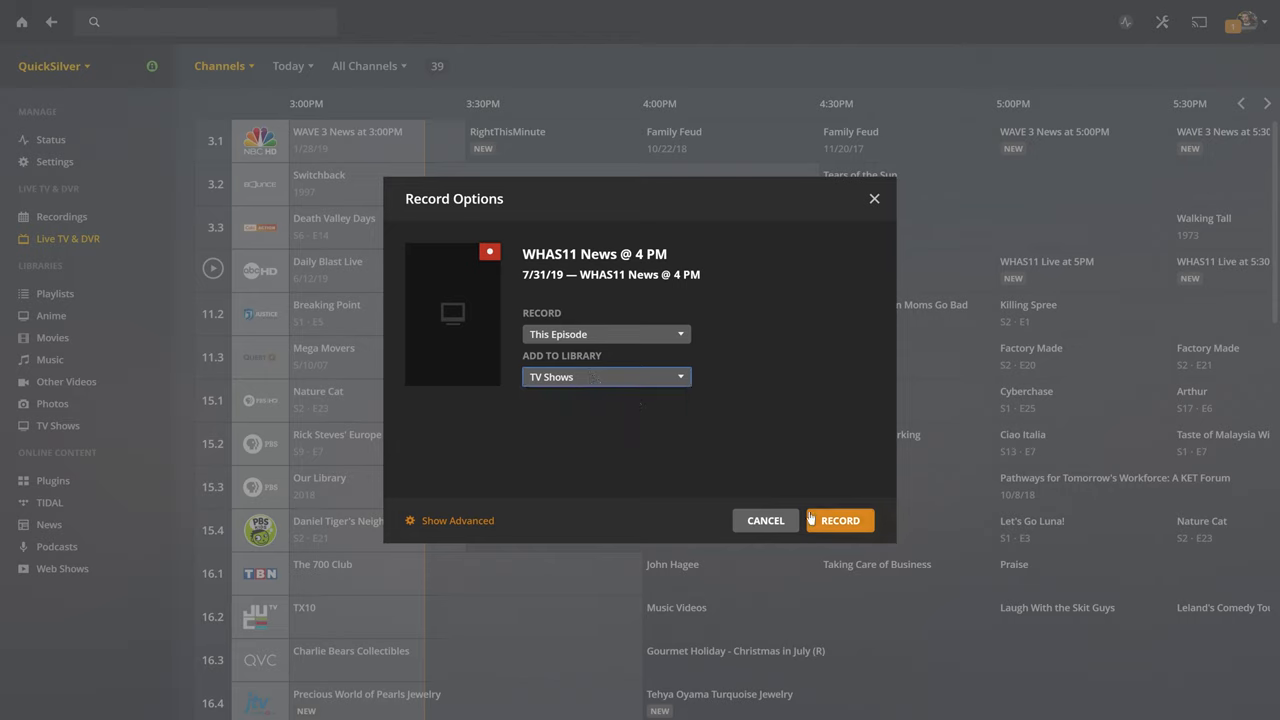
Expand the advanced recording options for WHAS11 News @ 4 PM and set Remove Commercials to Disabled
{"action": "left_click", "coordinate": [457, 520]}
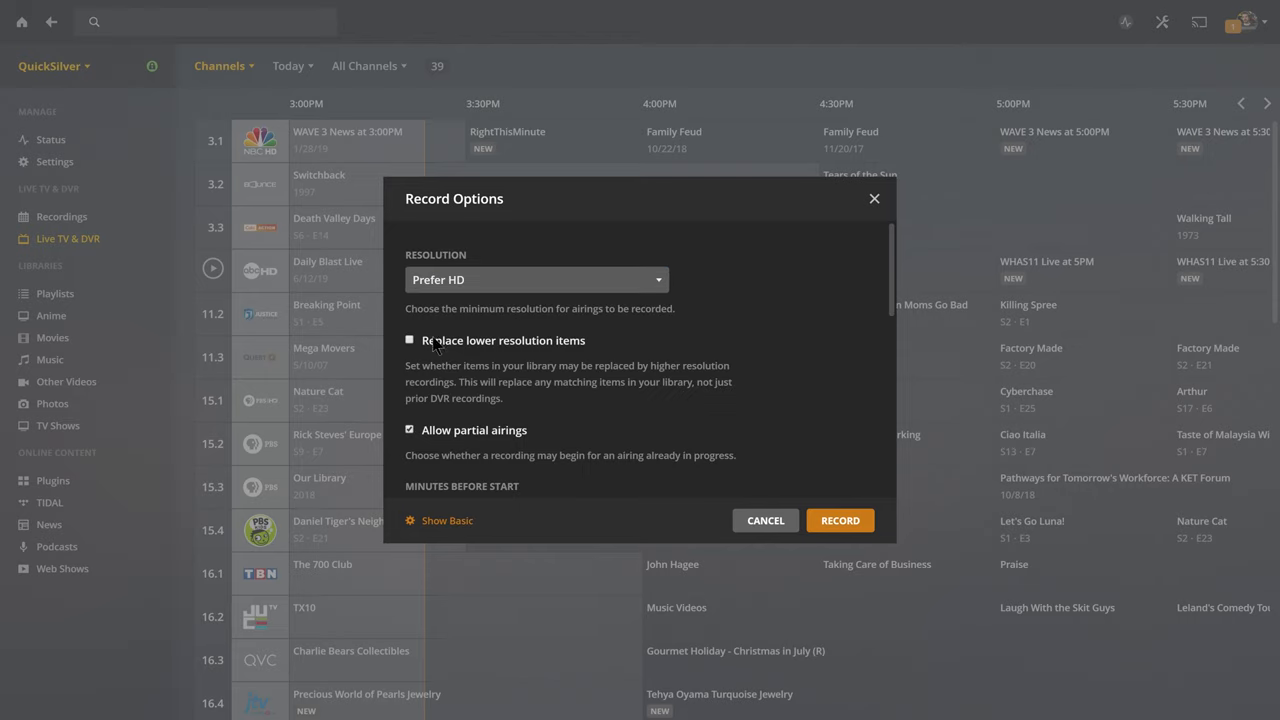
{"action": "scroll", "scroll_direction": "down", "scroll_amount": 3}
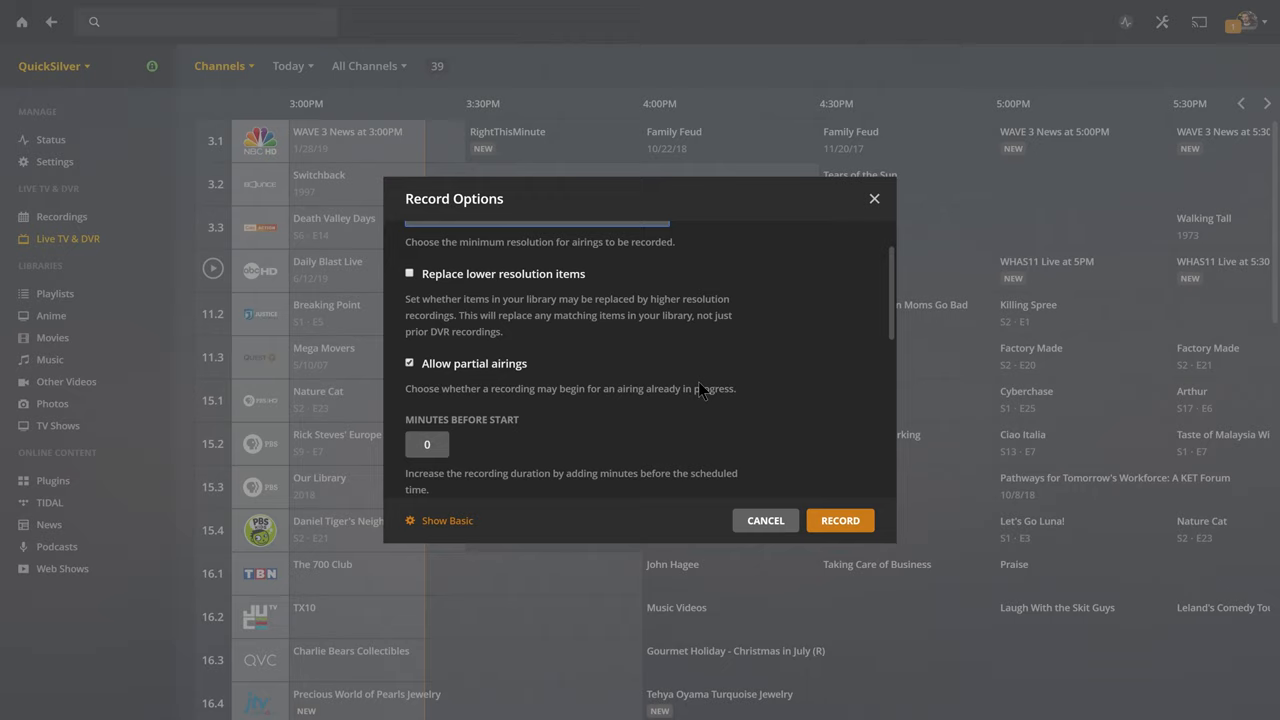
{"action": "scroll", "scroll_direction": "down", "scroll_amount": 3}
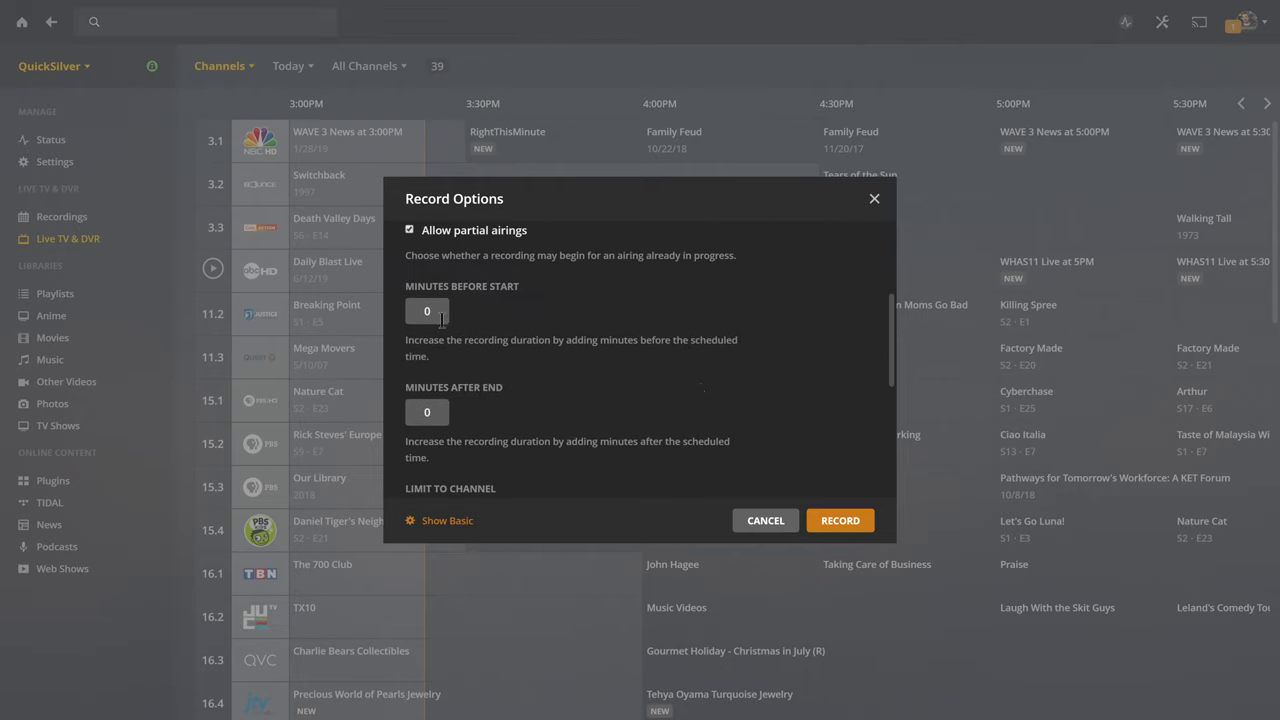
{"action": "scroll", "scroll_direction": "down", "scroll_amount": 3}
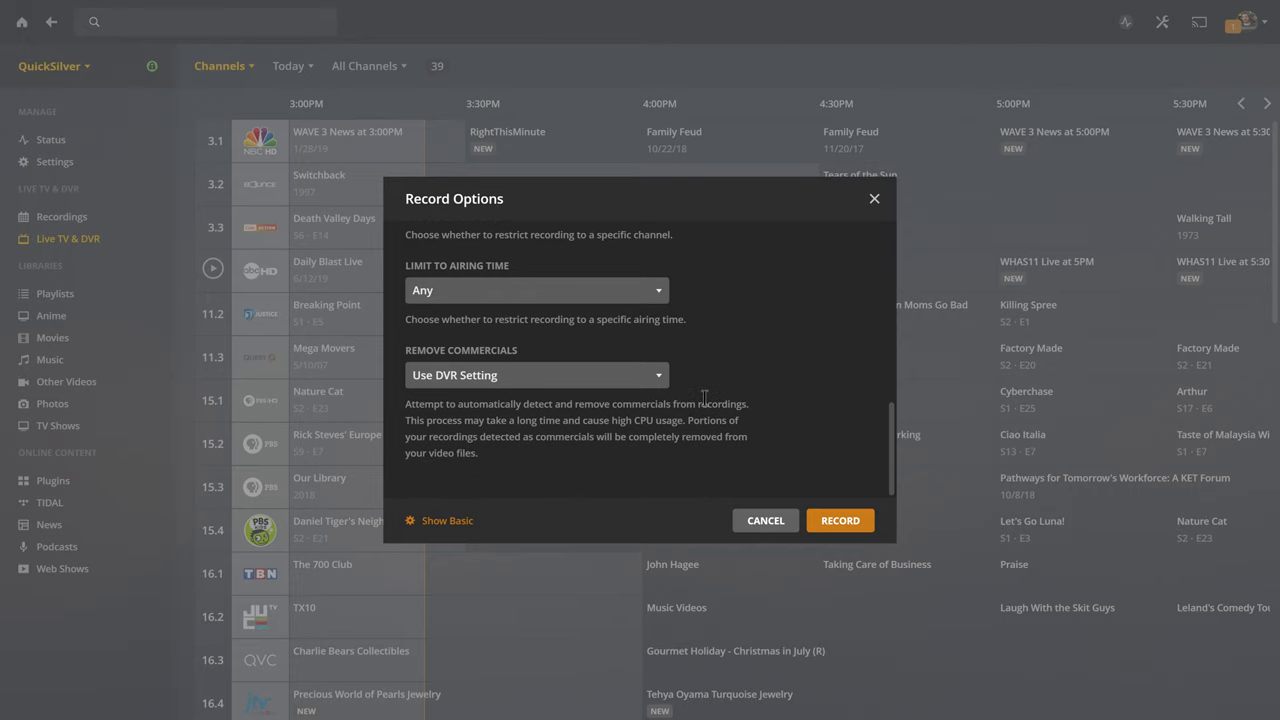
{"action": "mouse_move", "coordinate": [528, 403]}
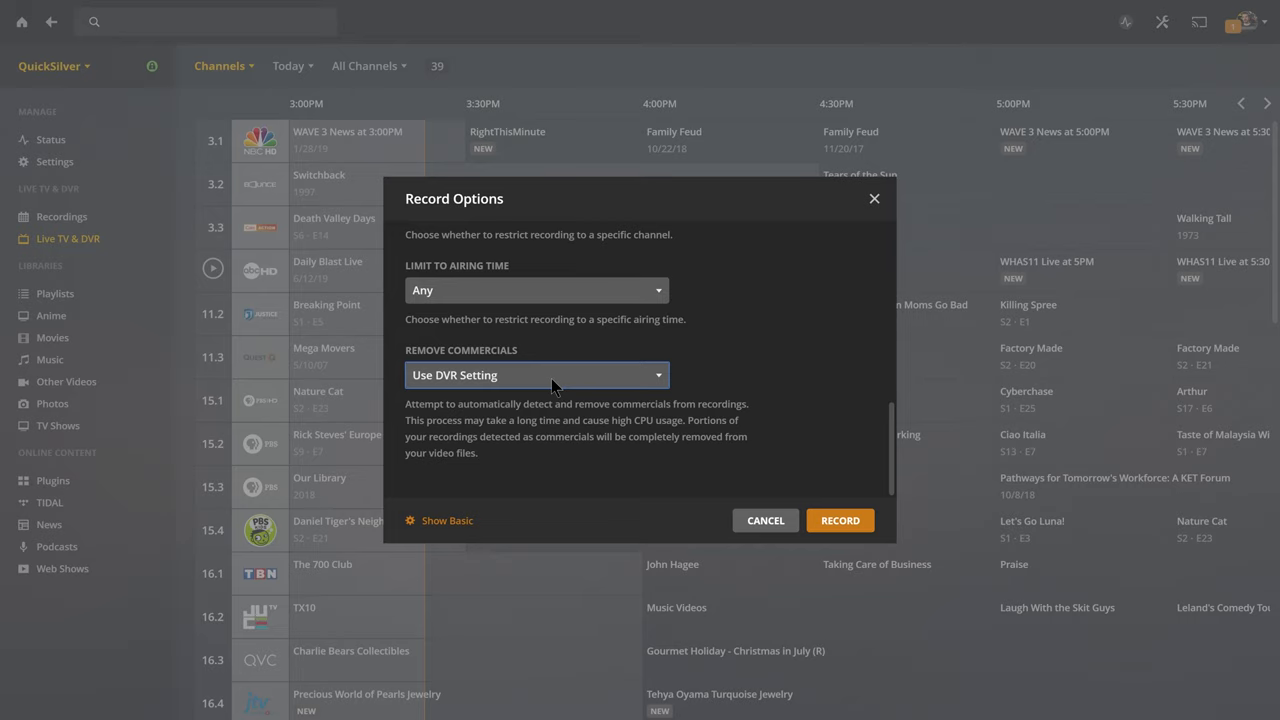
{"action": "left_click", "coordinate": [537, 375]}
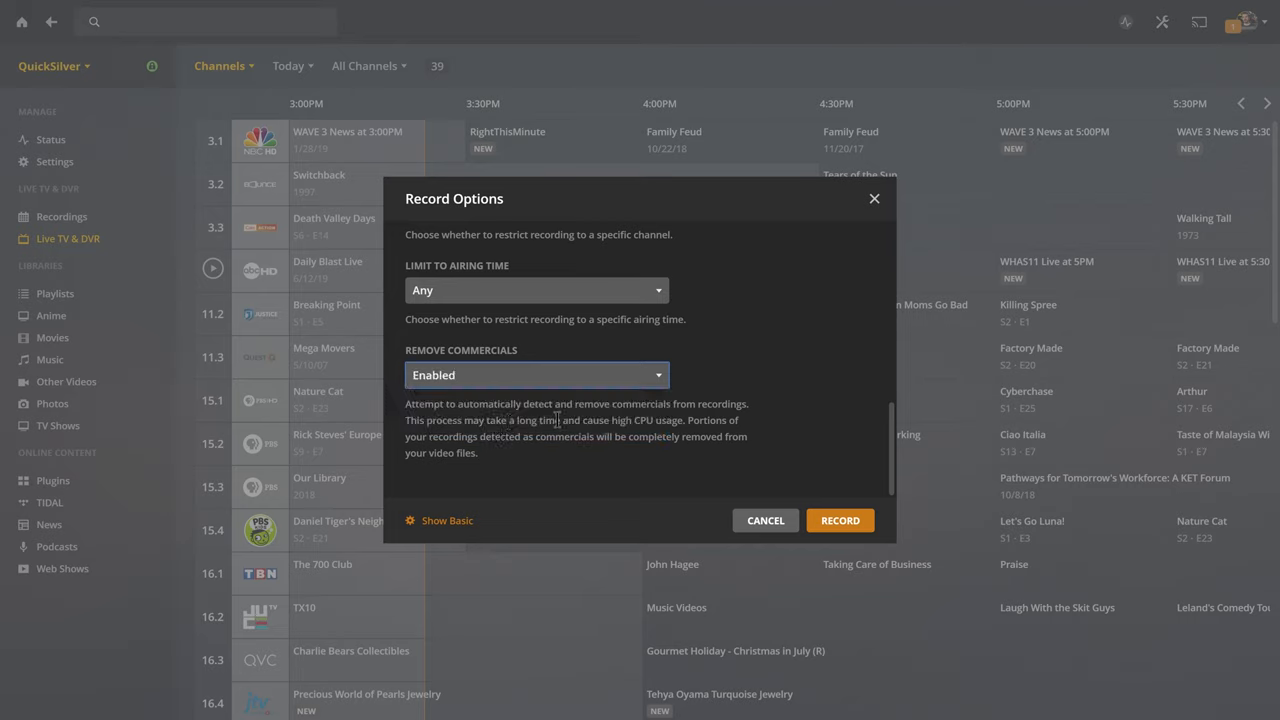
{"action": "mouse_move", "coordinate": [528, 454]}
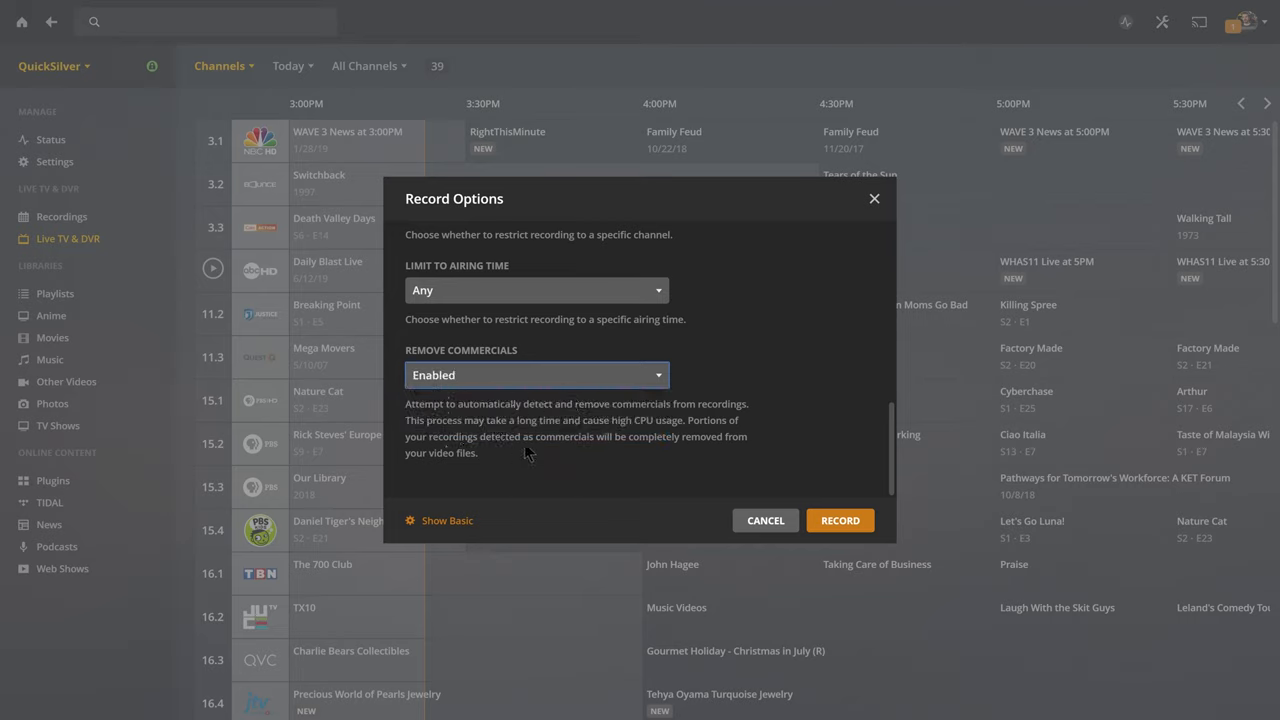
{"action": "left_click", "coordinate": [537, 375]}
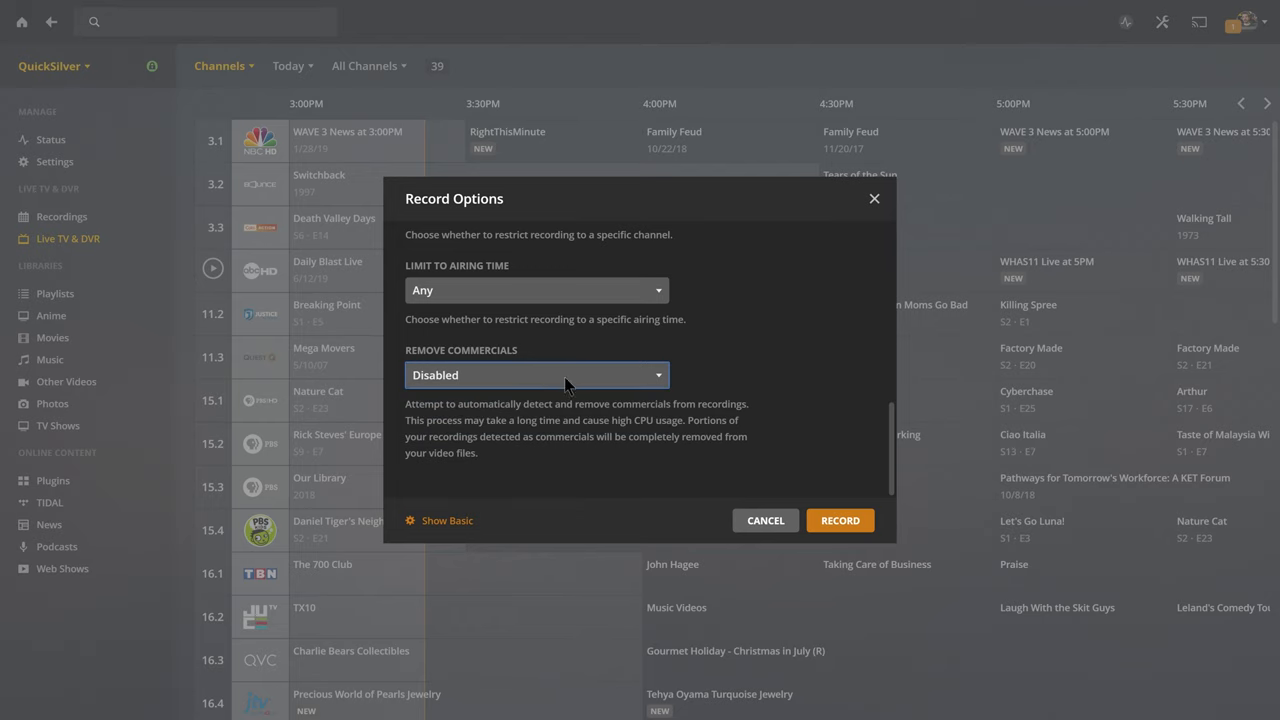